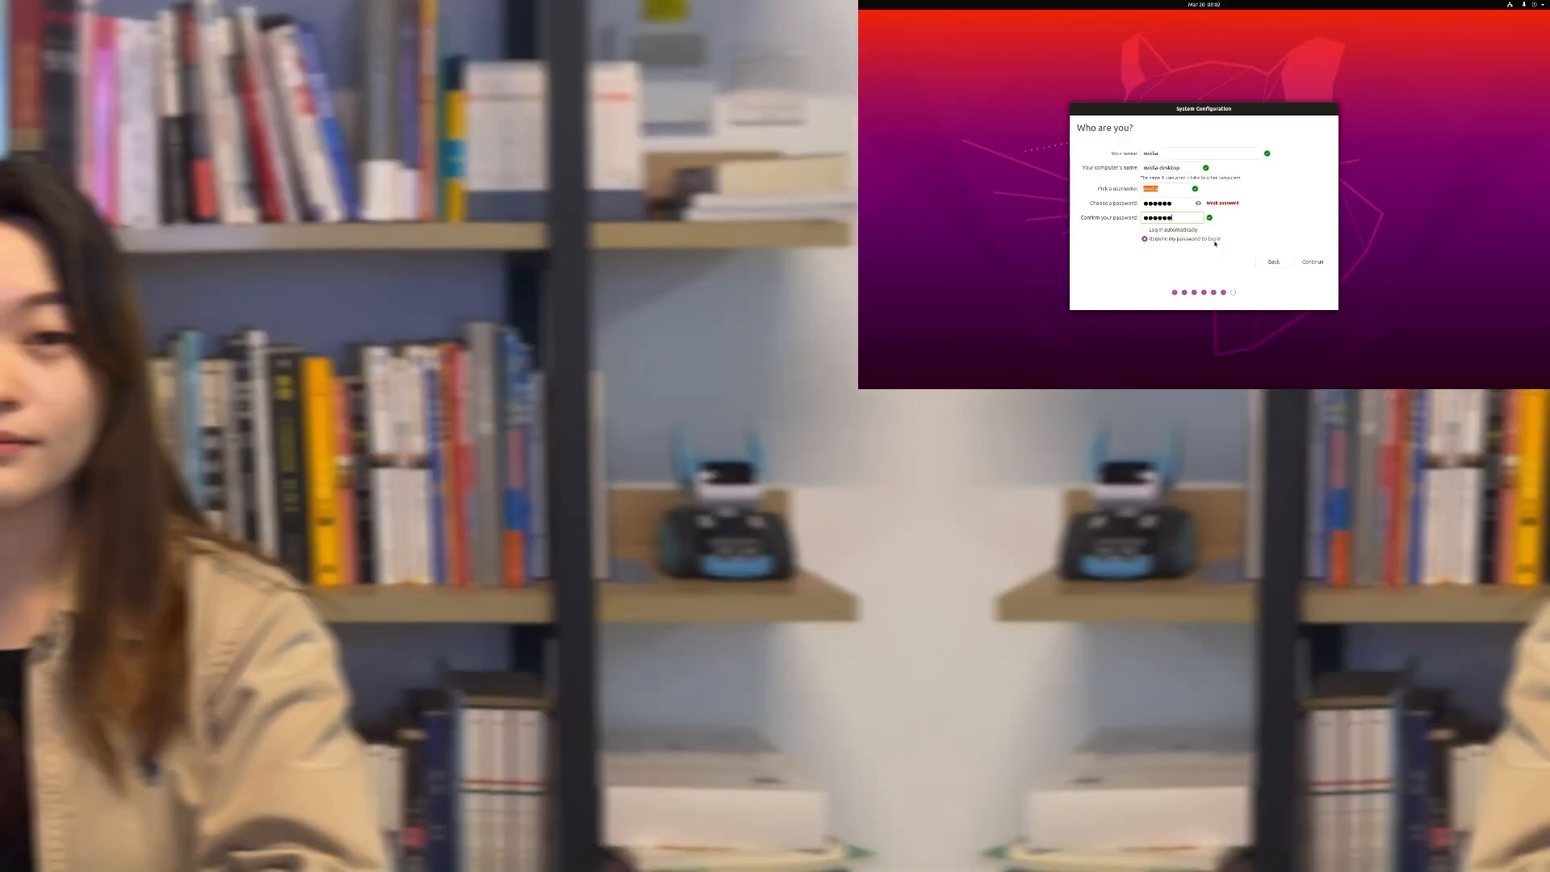
- Complete the Who are you? account form and proceed to the desktop's Online Accounts prompt
click(1312, 262)
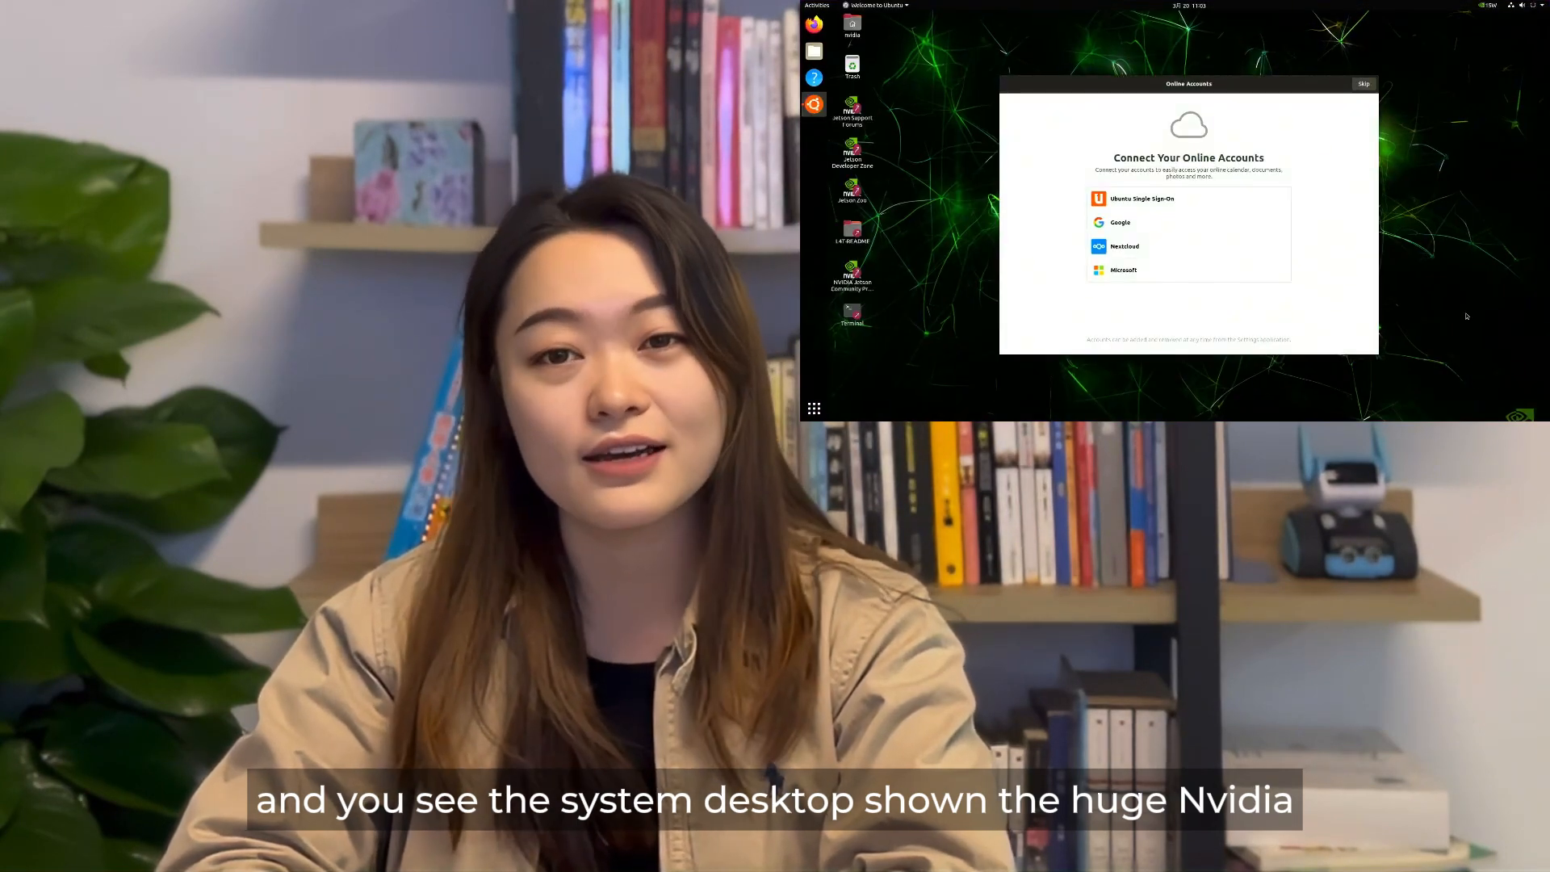
click(1364, 83)
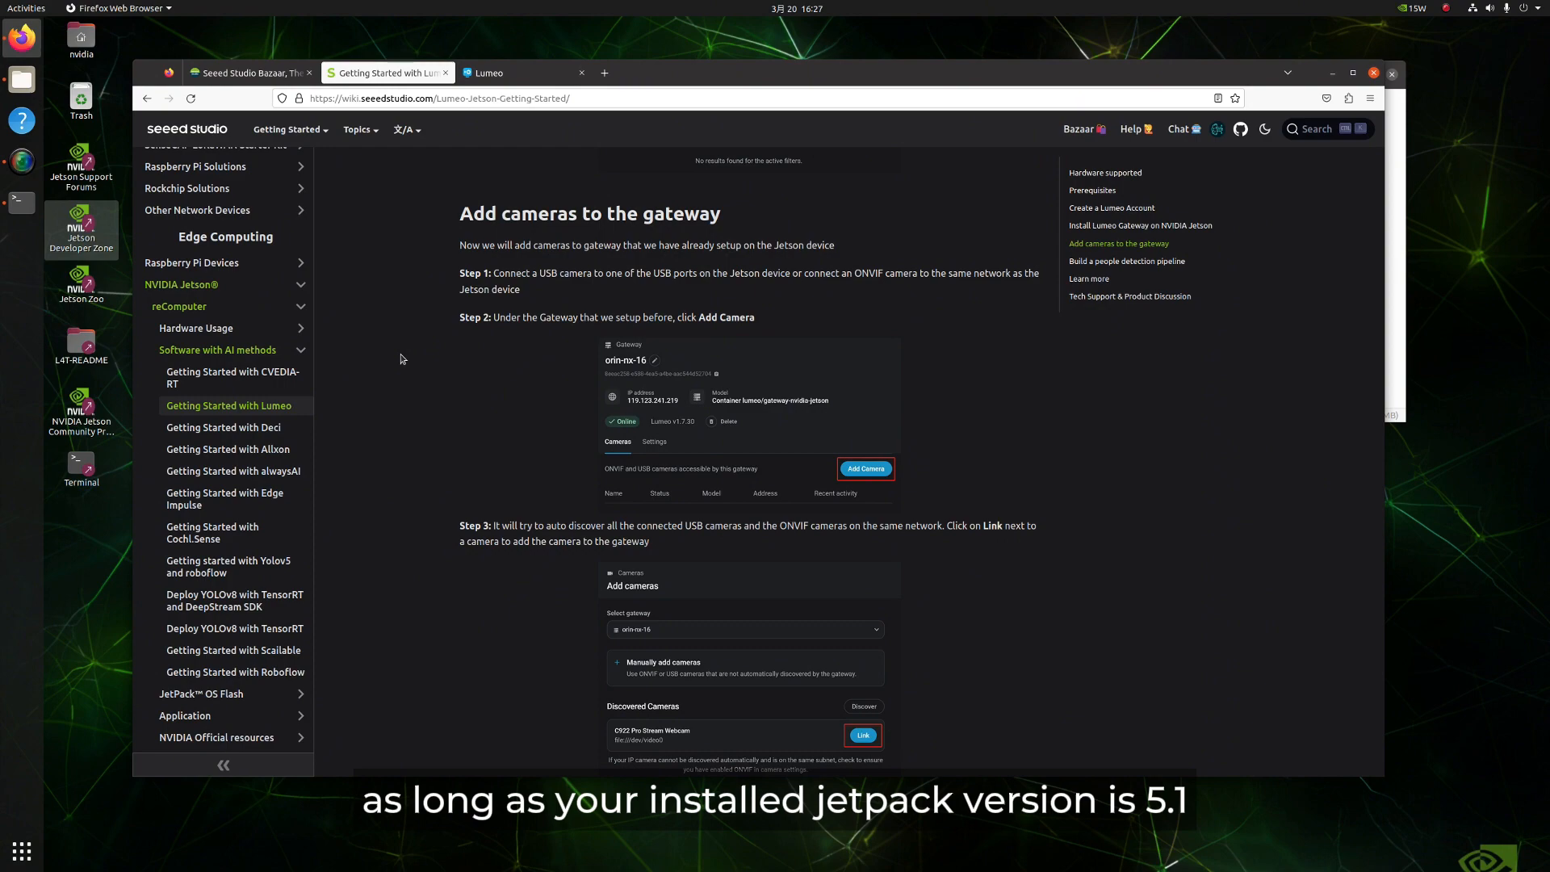
scroll(up, 3)
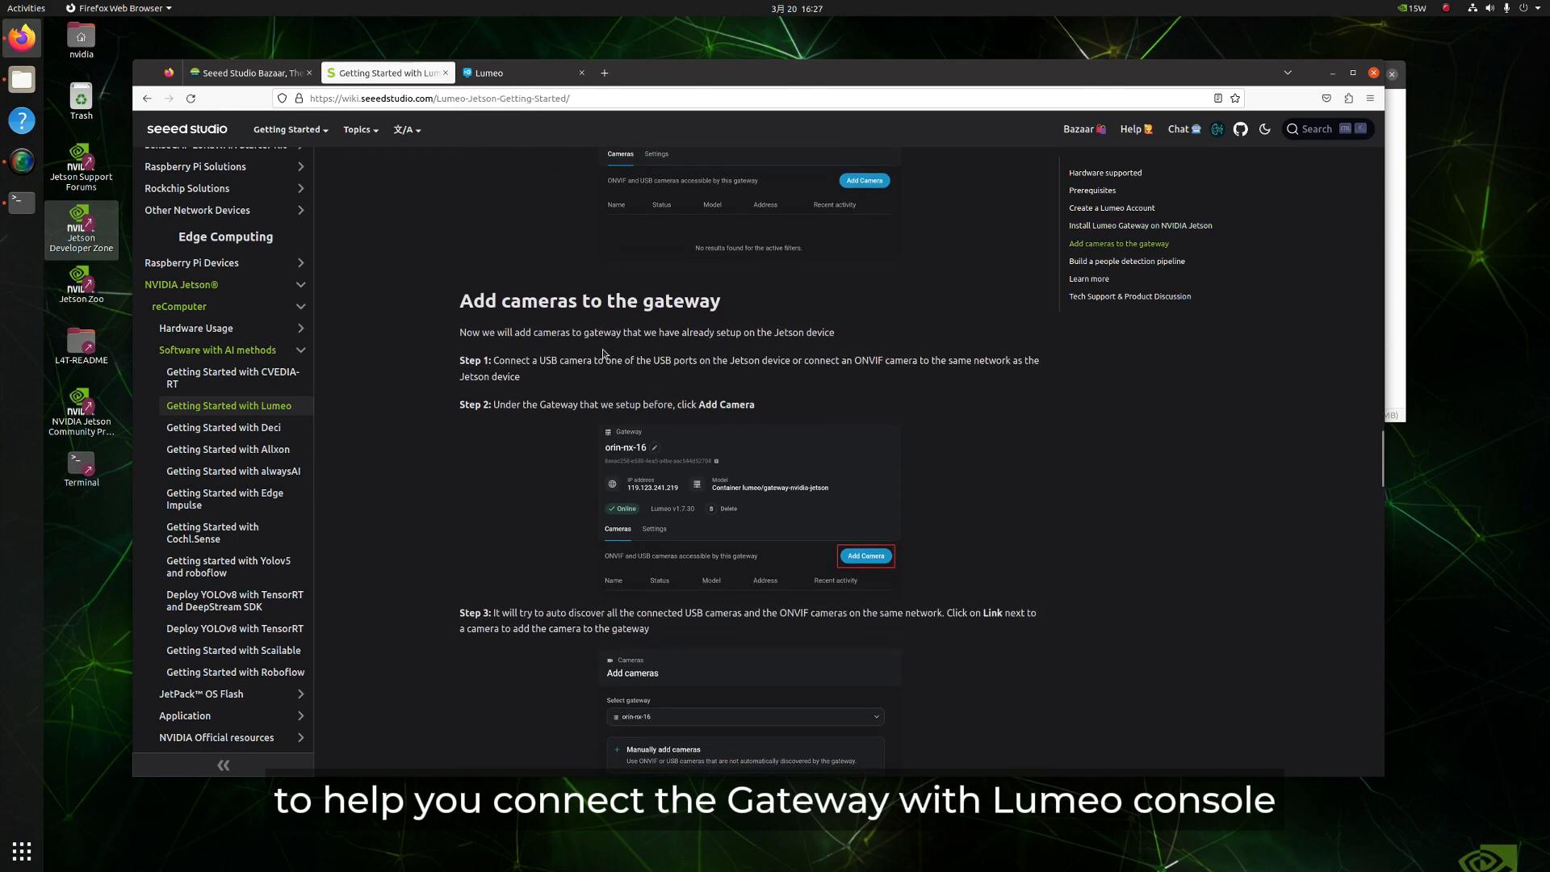
mouse_move(402, 359)
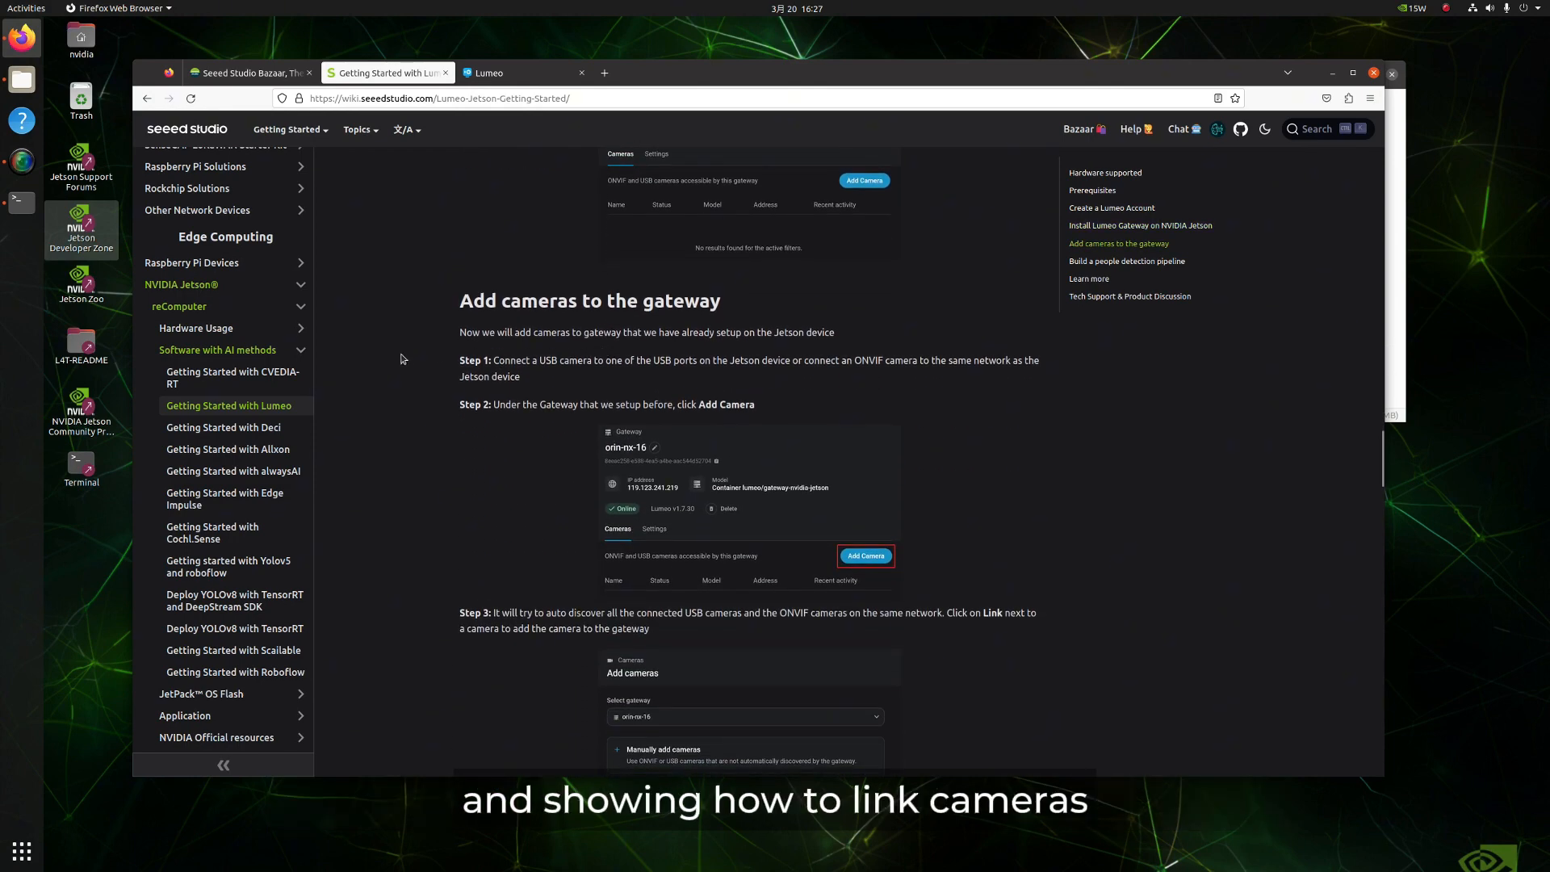
scroll(down, 3)
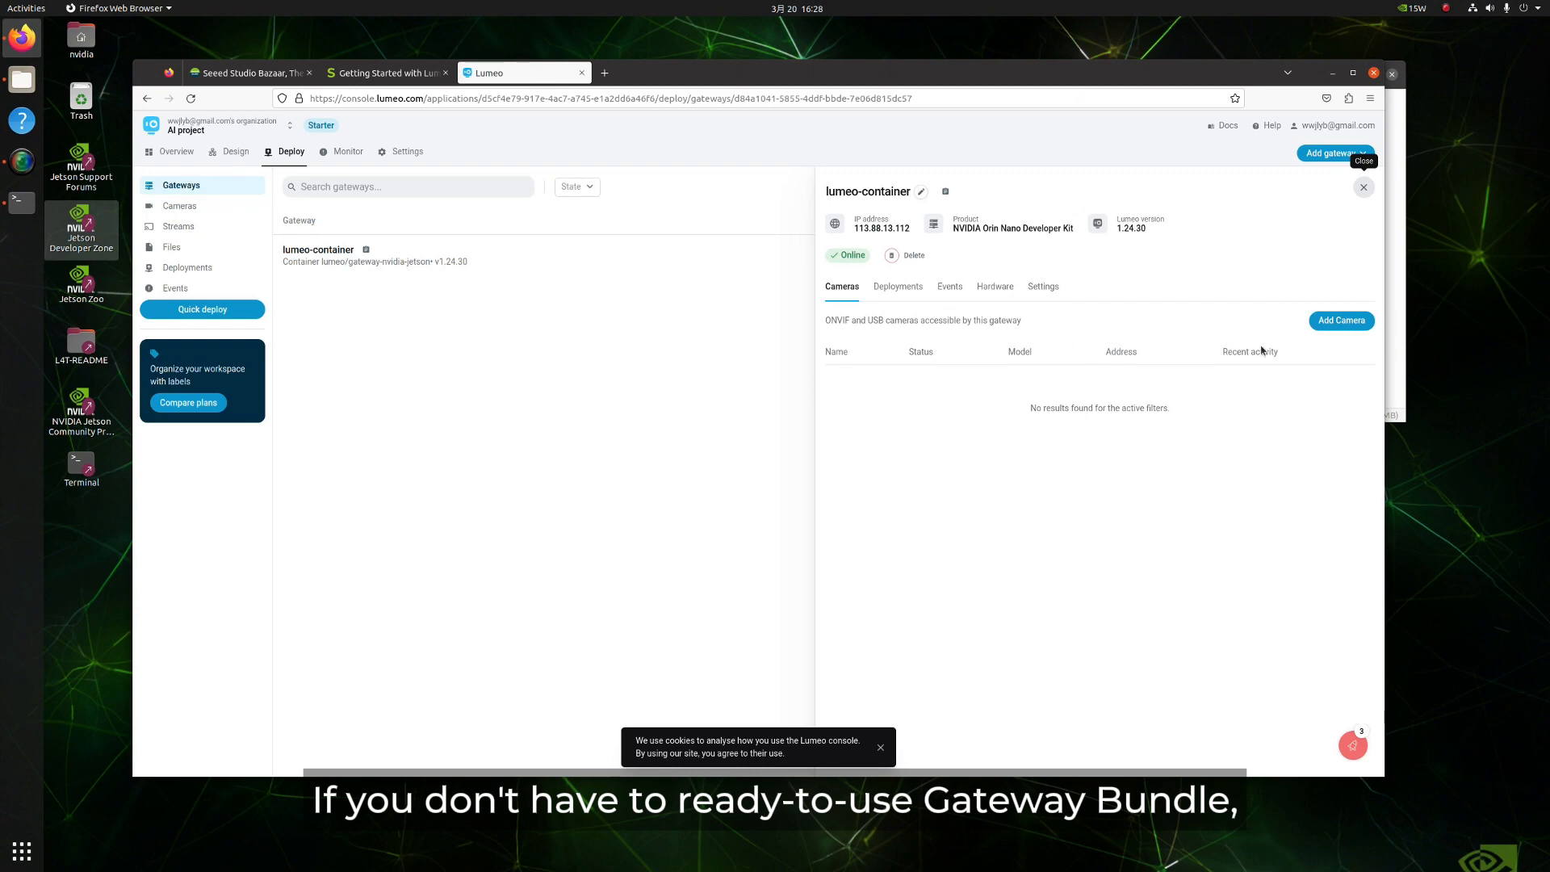
- Close the lumeo-container gateway's details side panel
click(1340, 321)
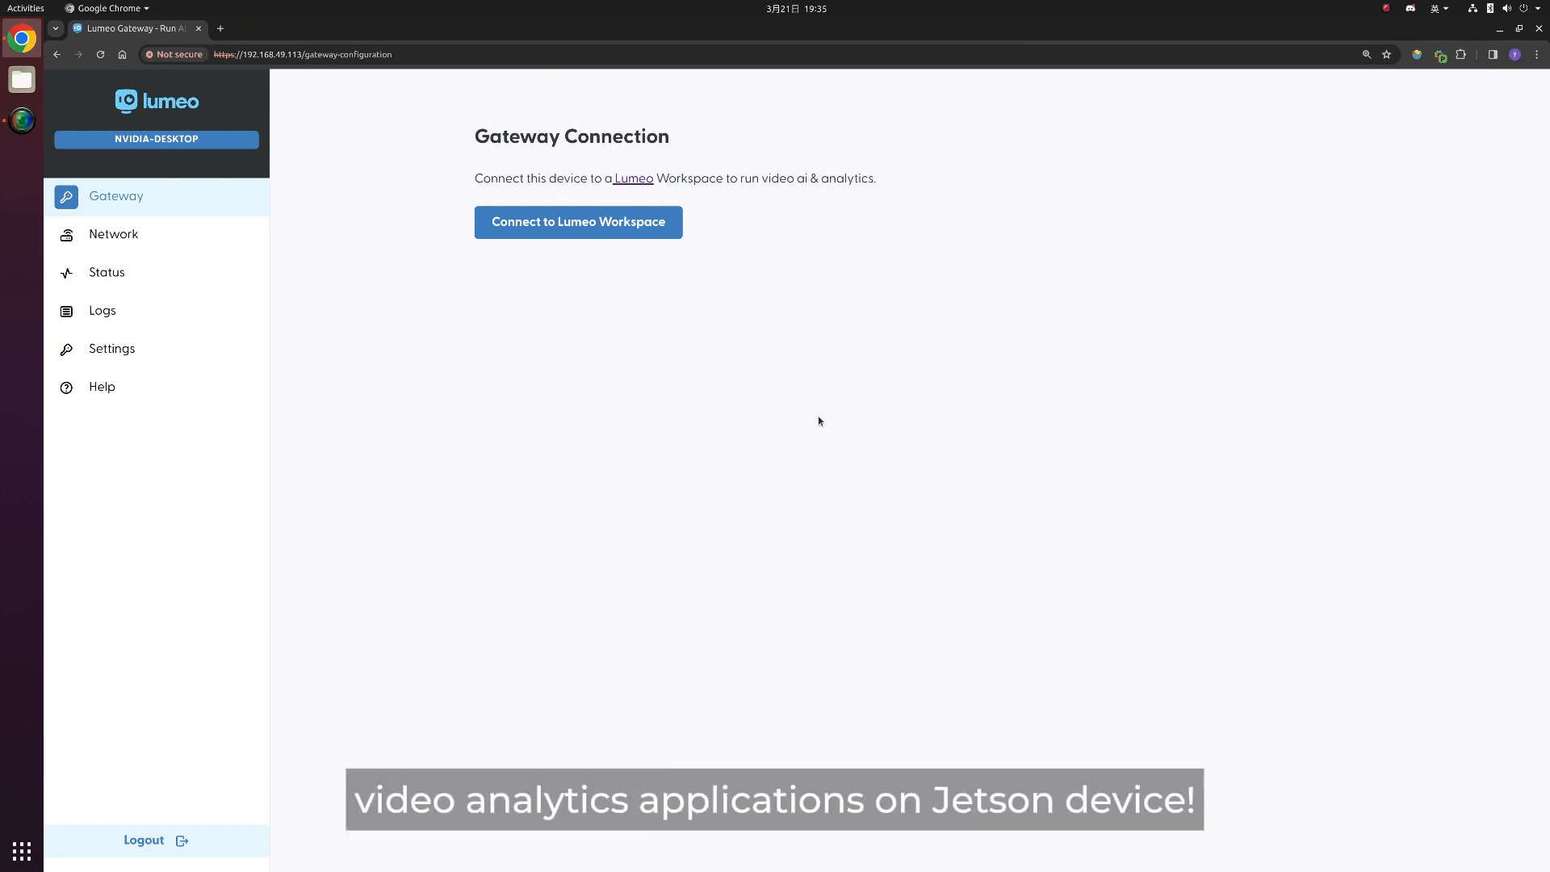
- Open the gateway page at 192.168.49.113 and sign in with the gateway password
click(220, 27)
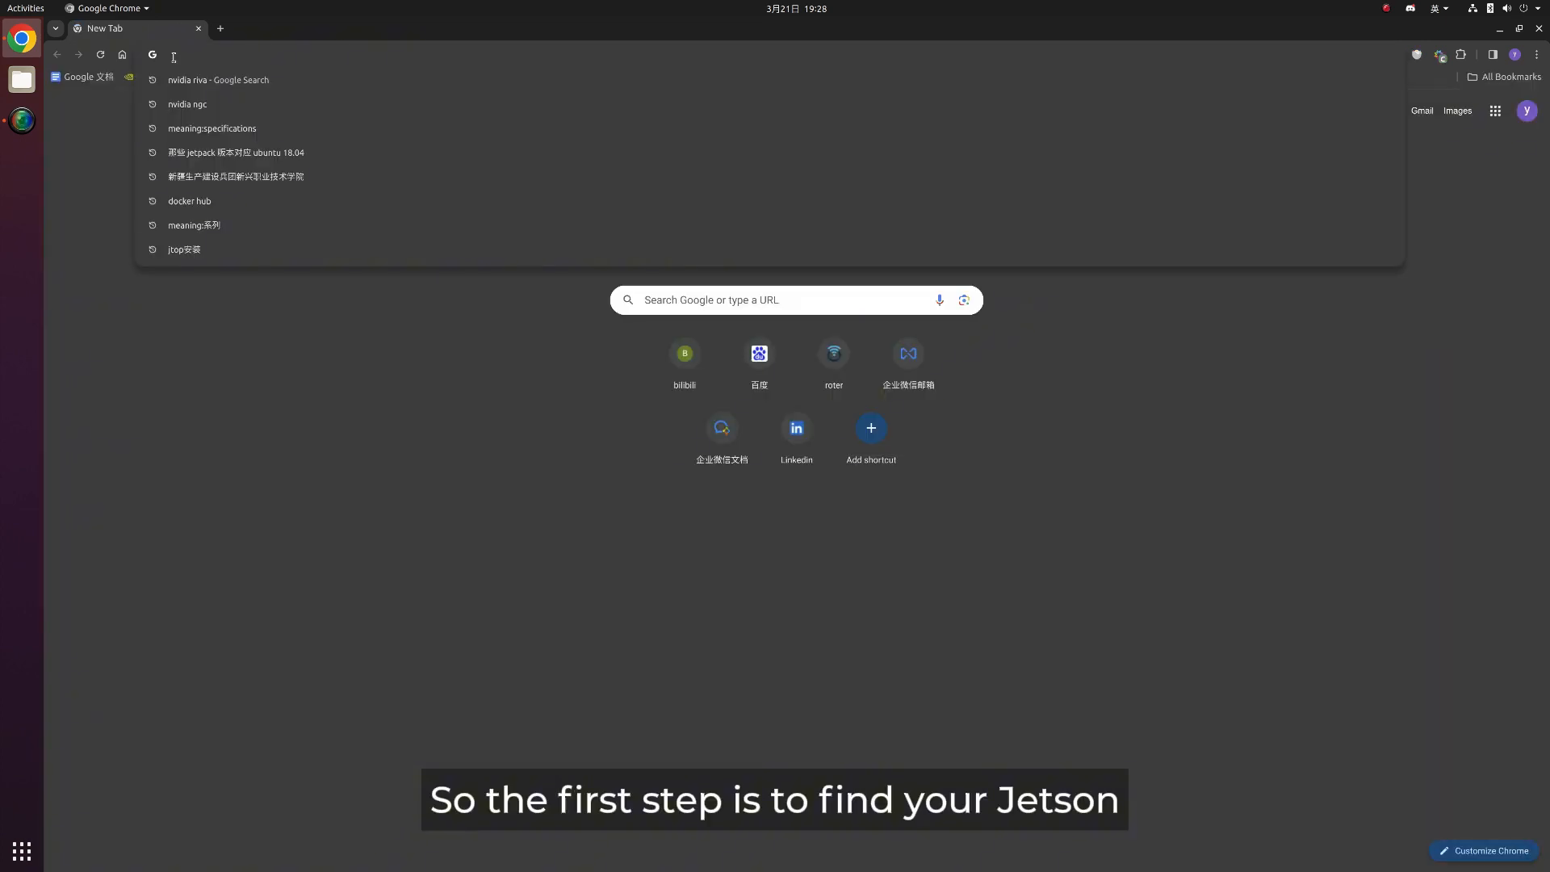
text(192.168.49.113/login)
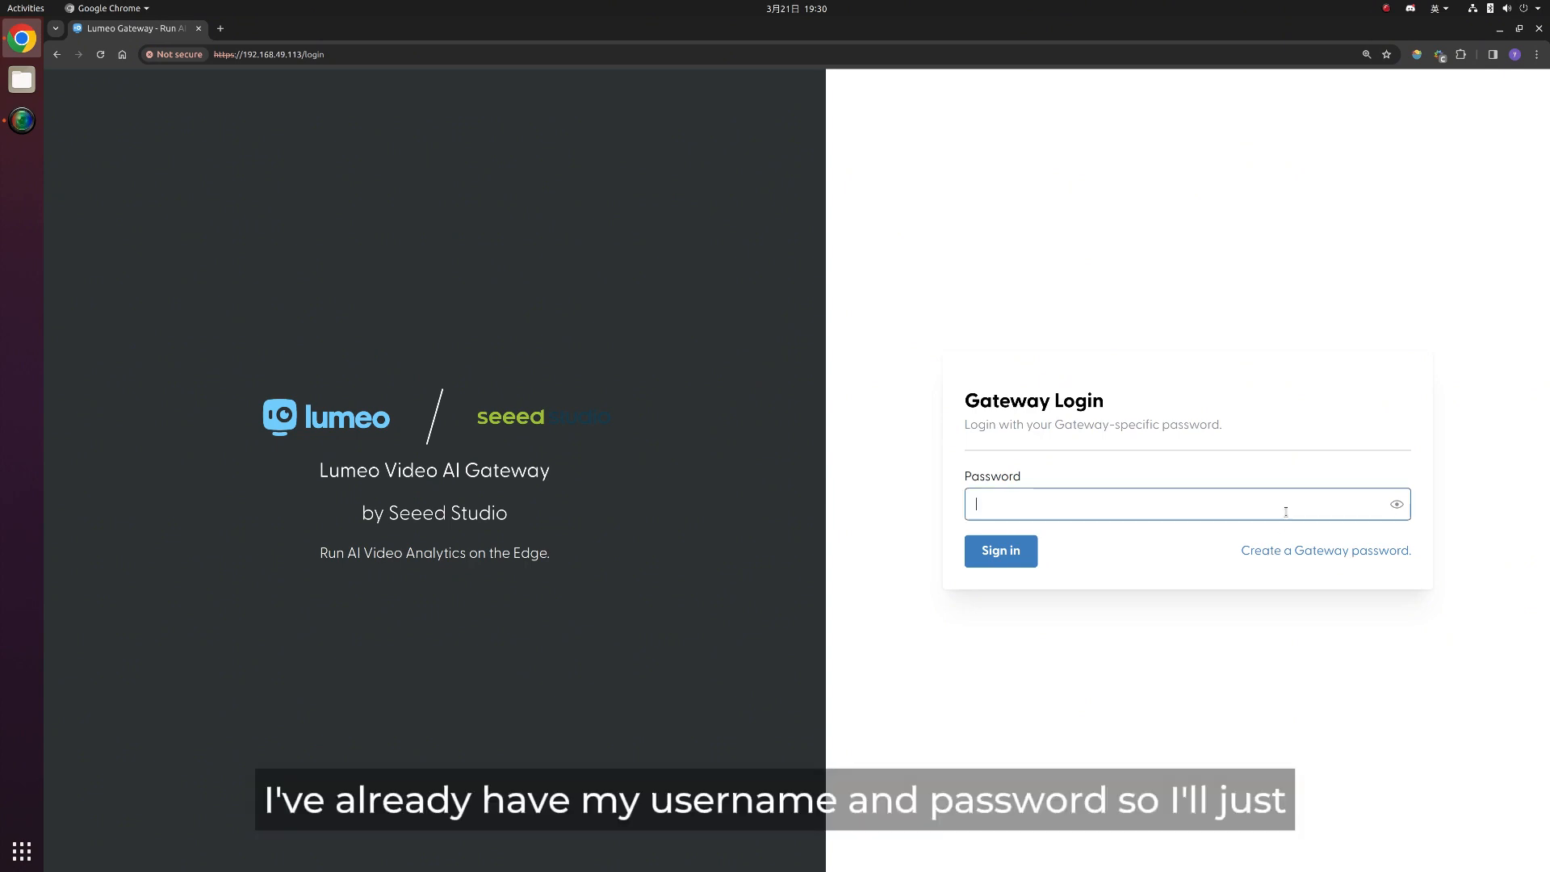
text(•)
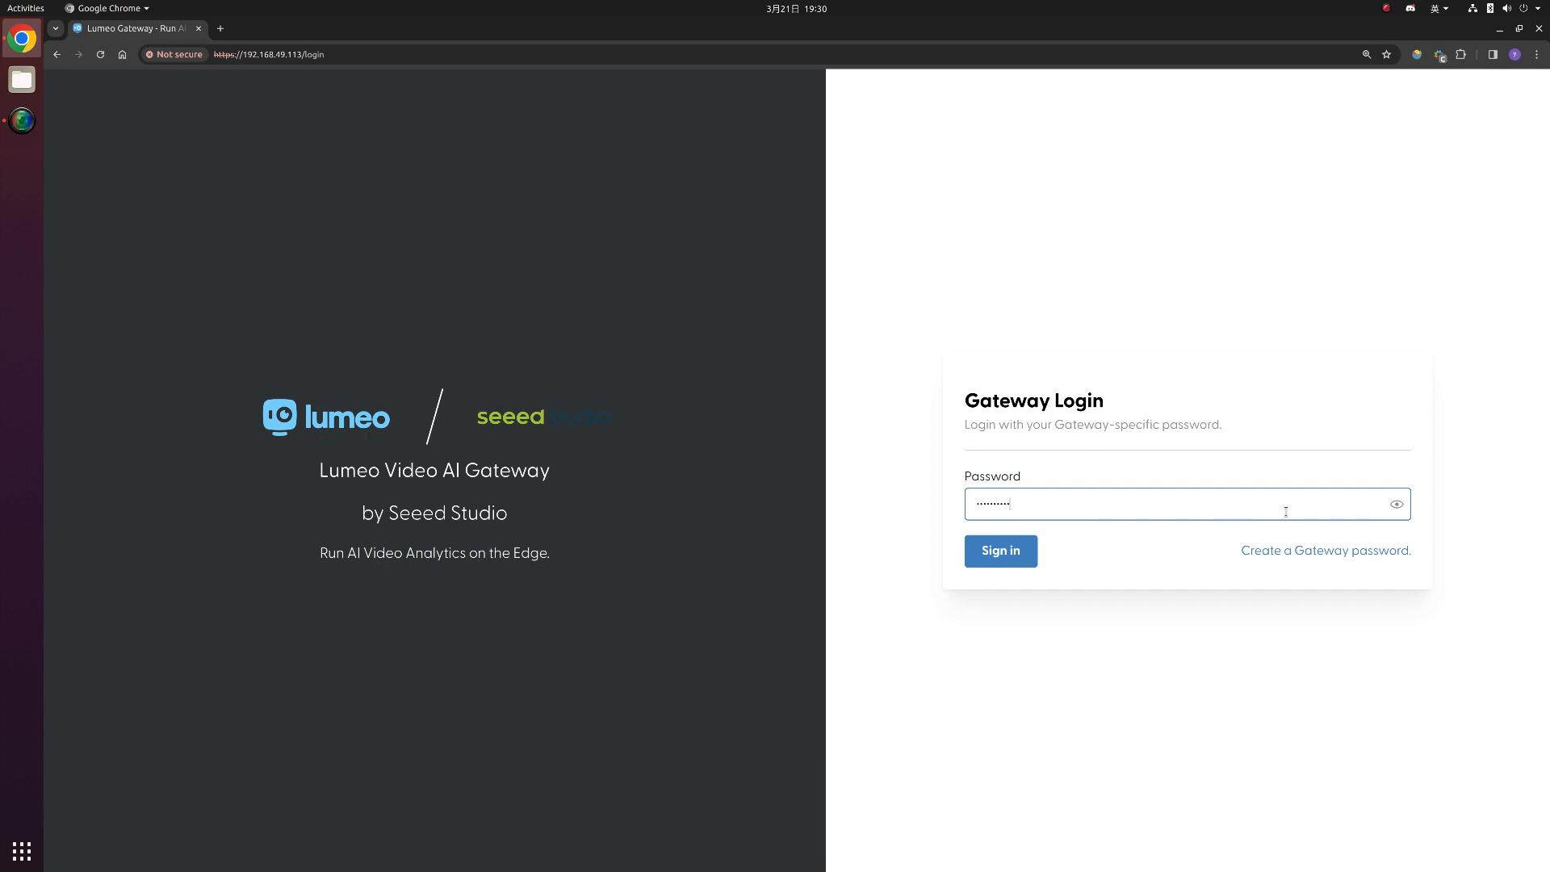
click(999, 550)
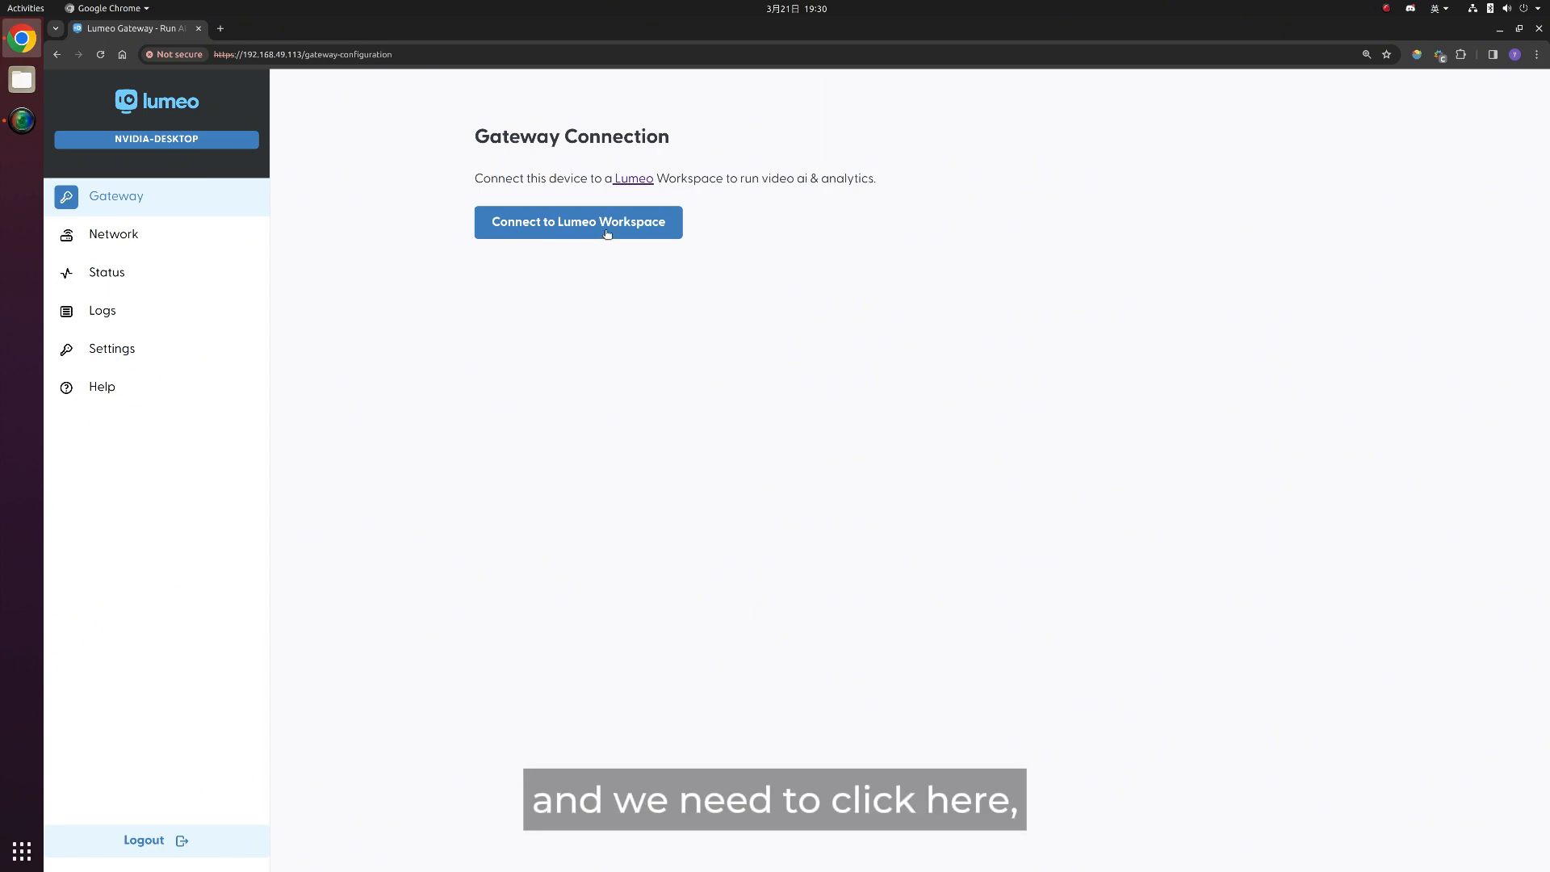
- Connect nvidia-desktop to the workspace using the copied Workspace ID and a new access token
click(577, 221)
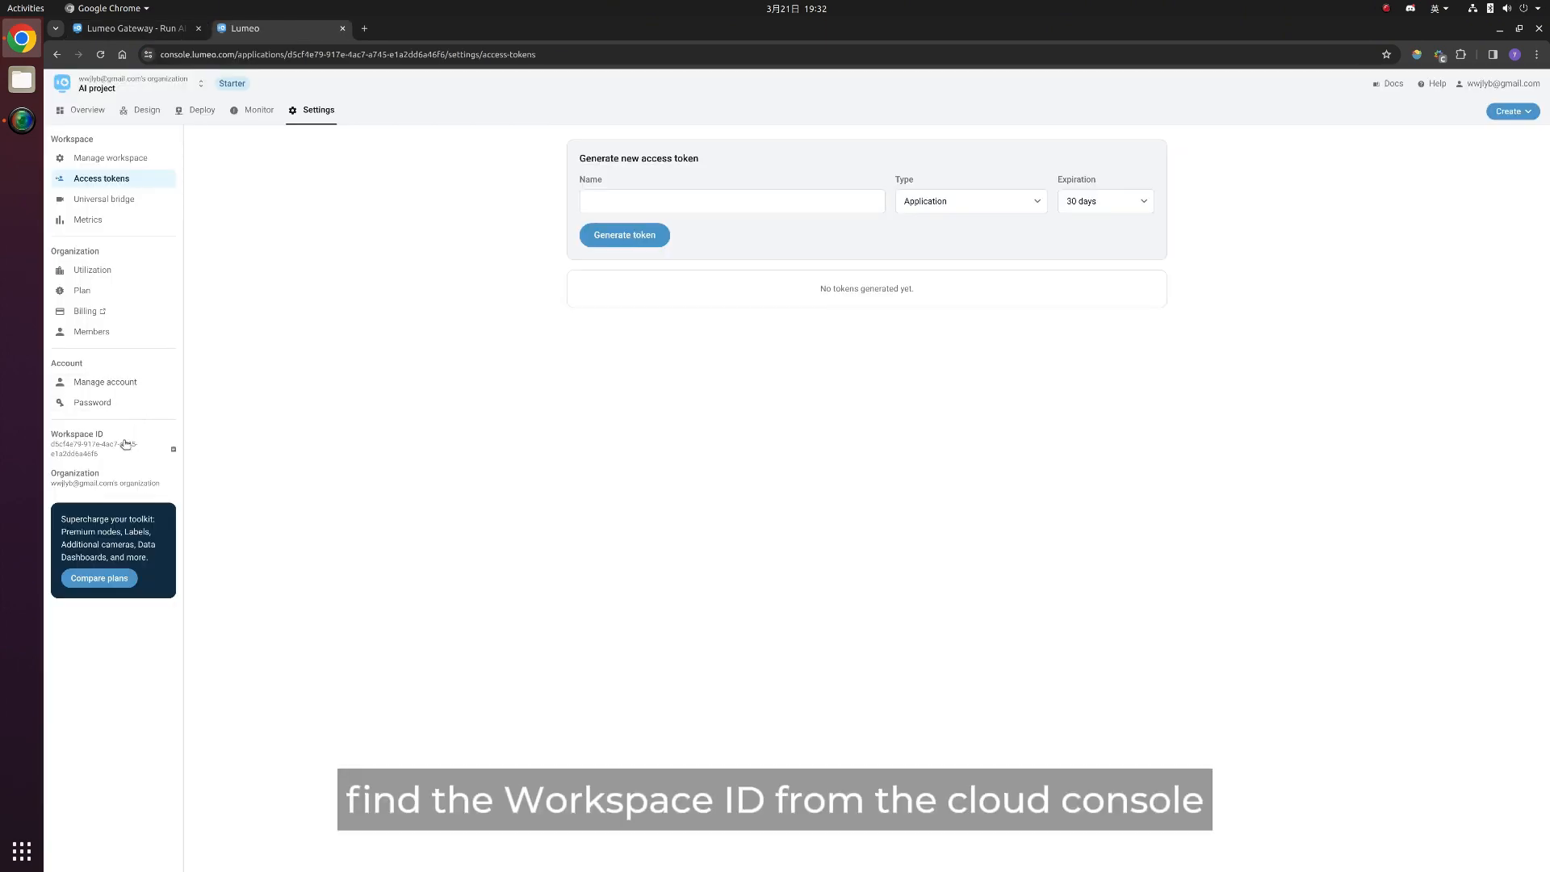
click(624, 234)
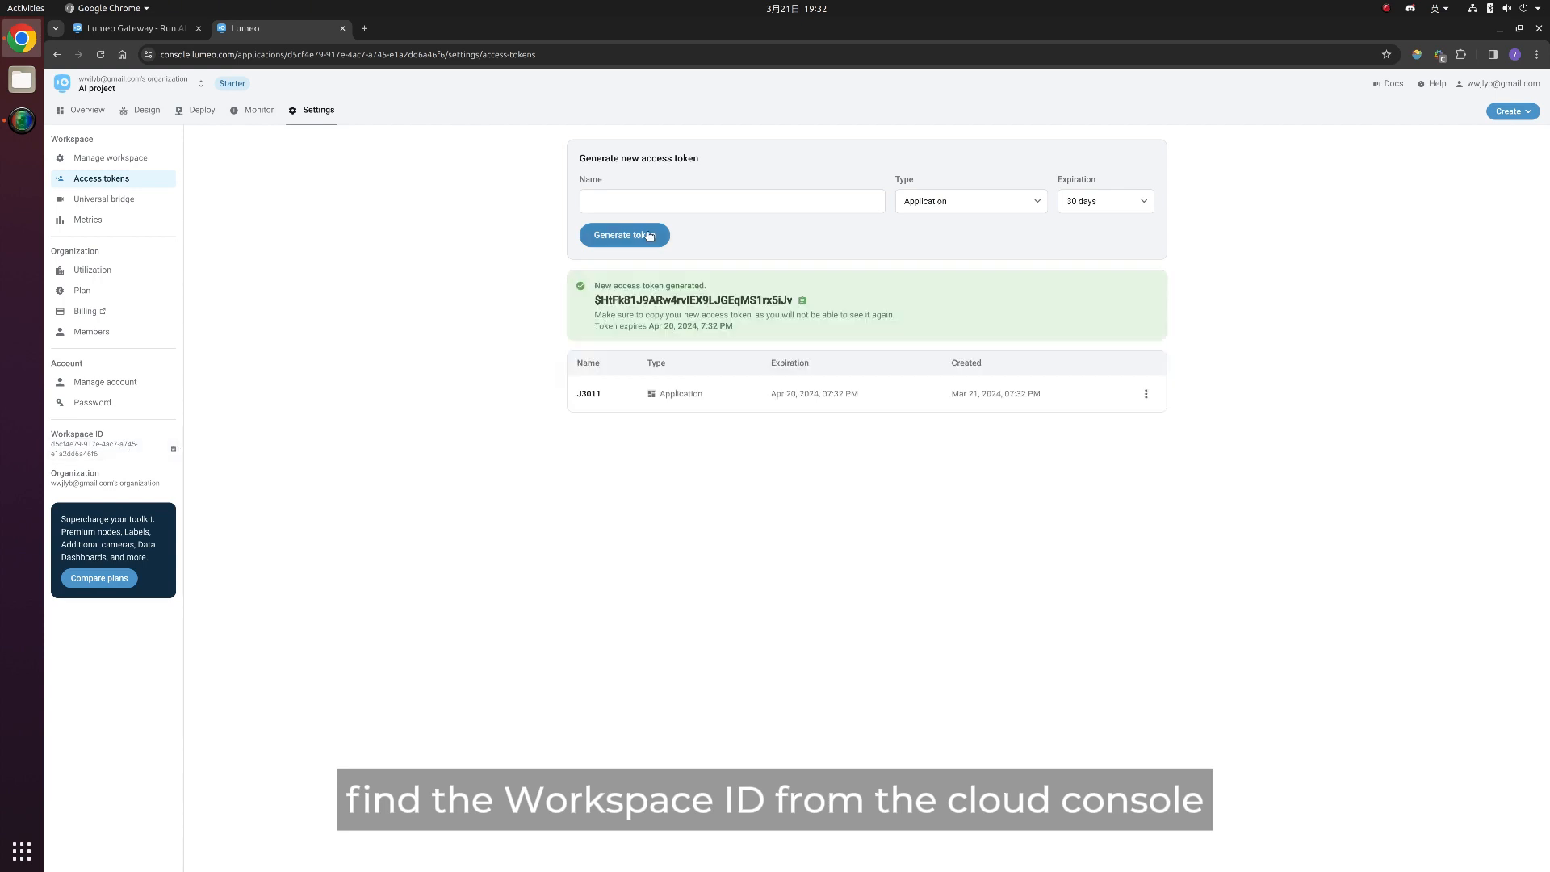
click(803, 301)
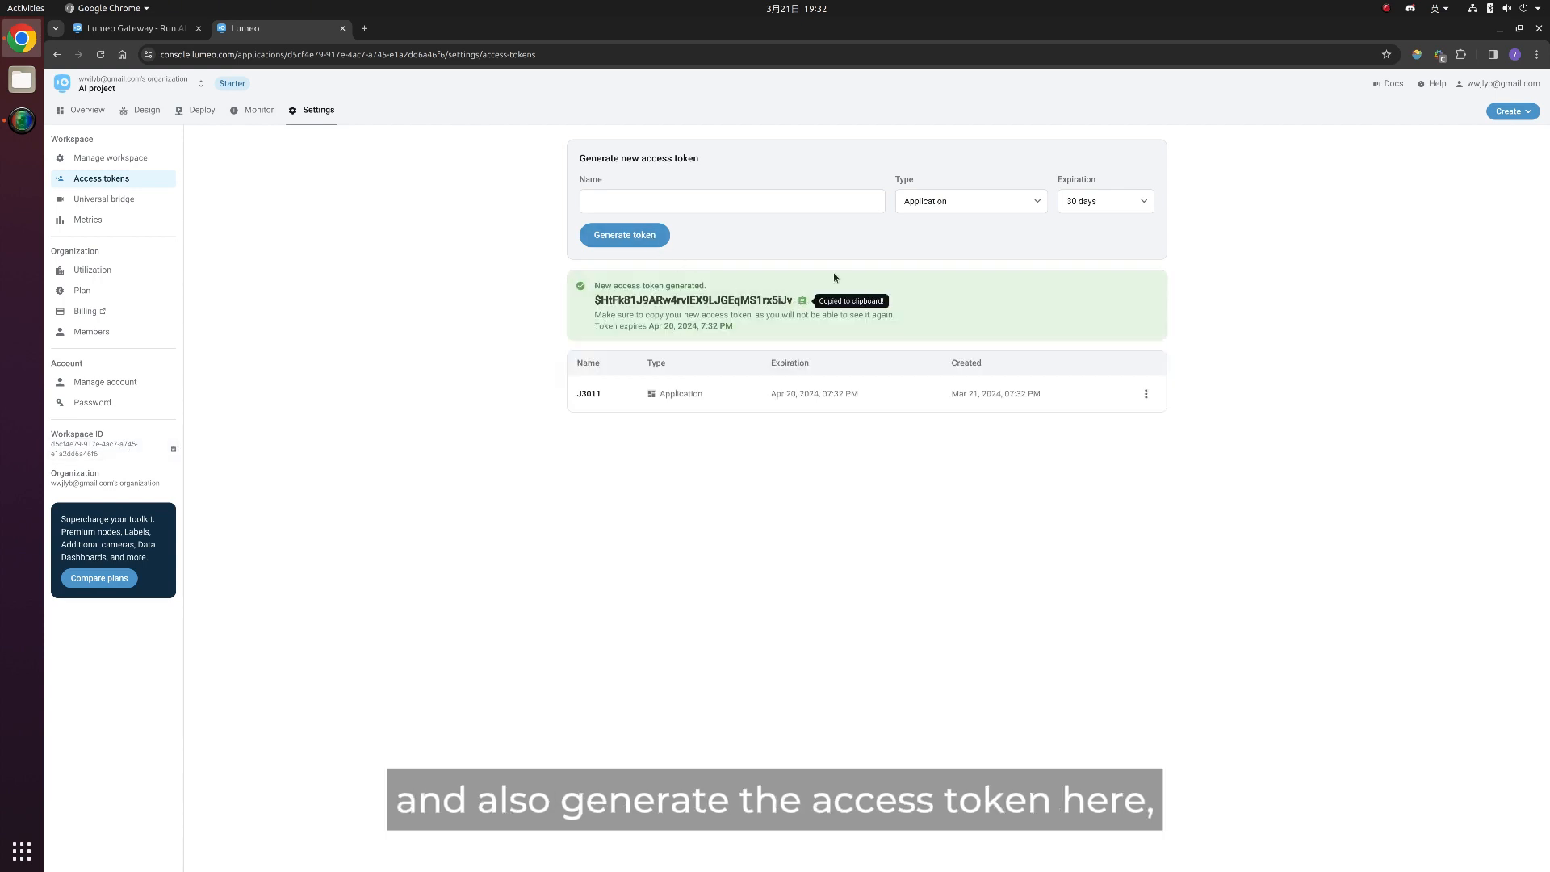
click(136, 27)
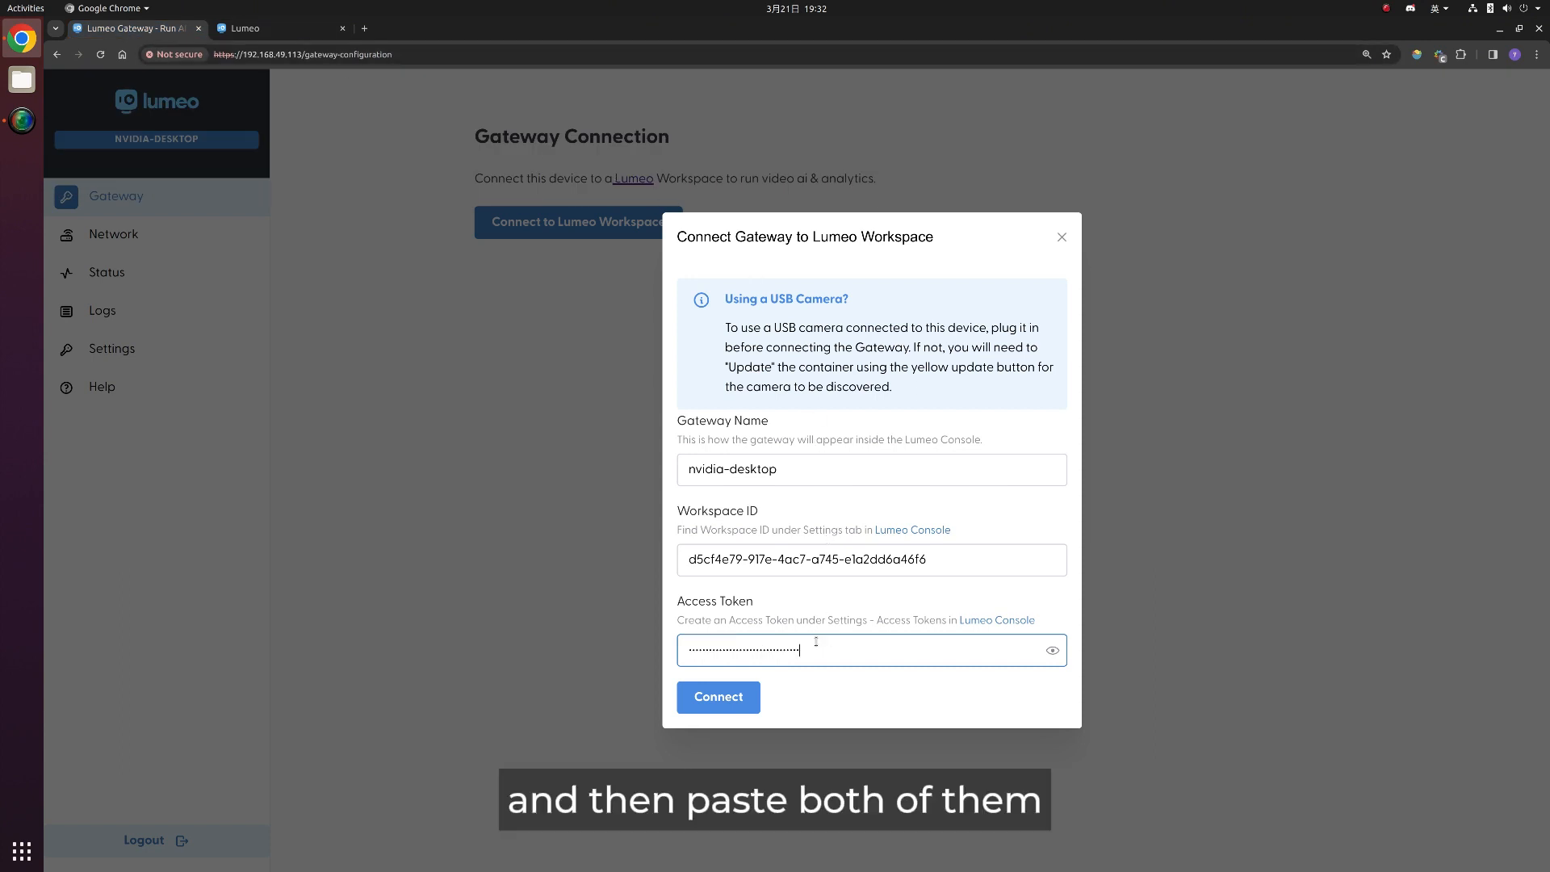
click(718, 697)
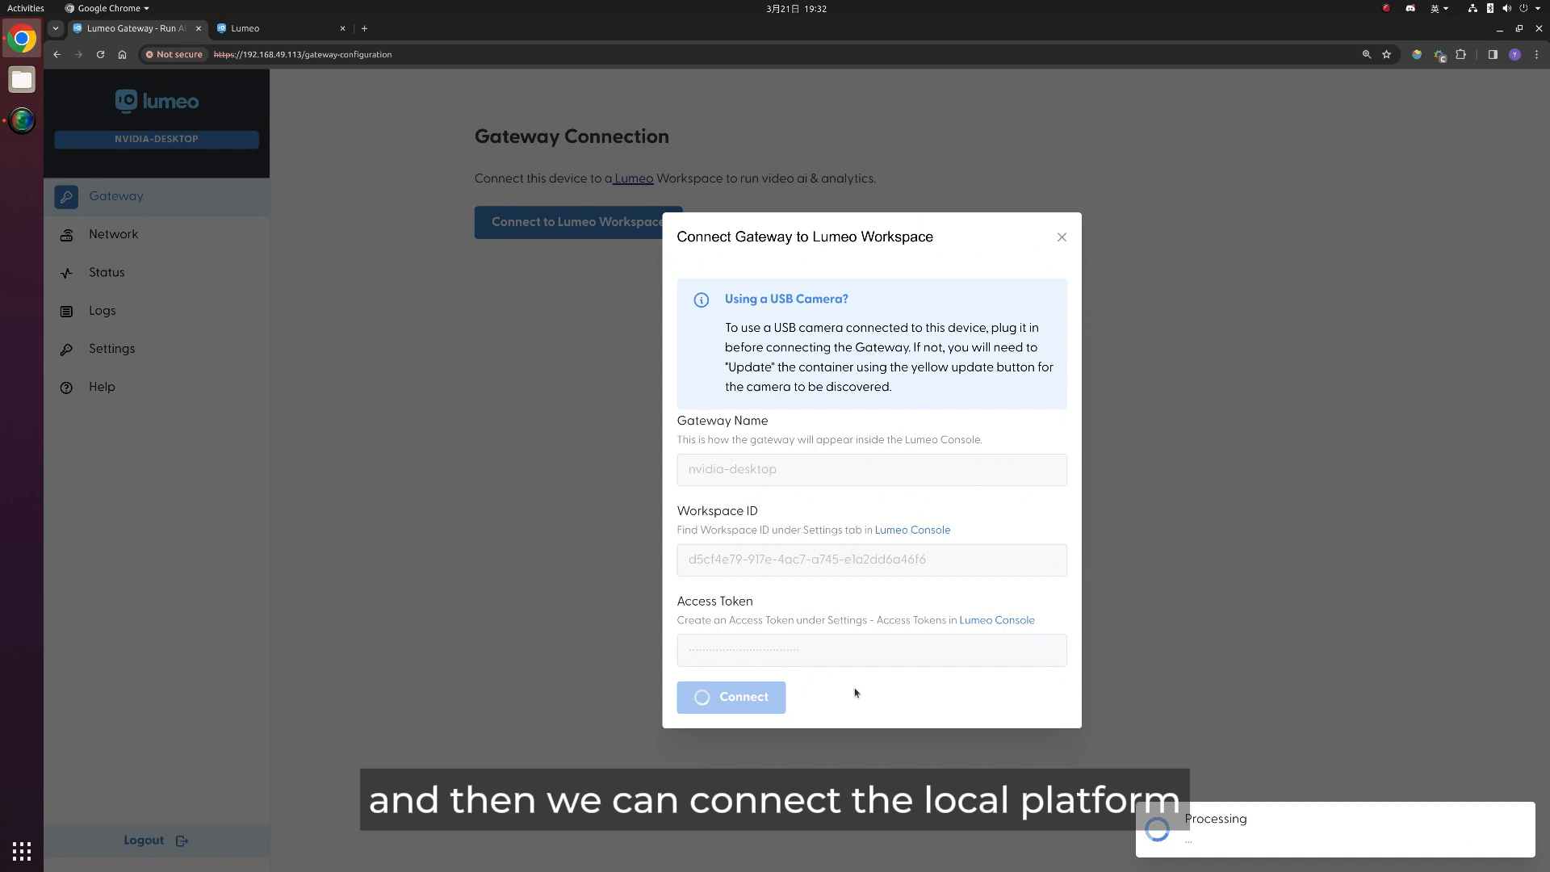
click(731, 697)
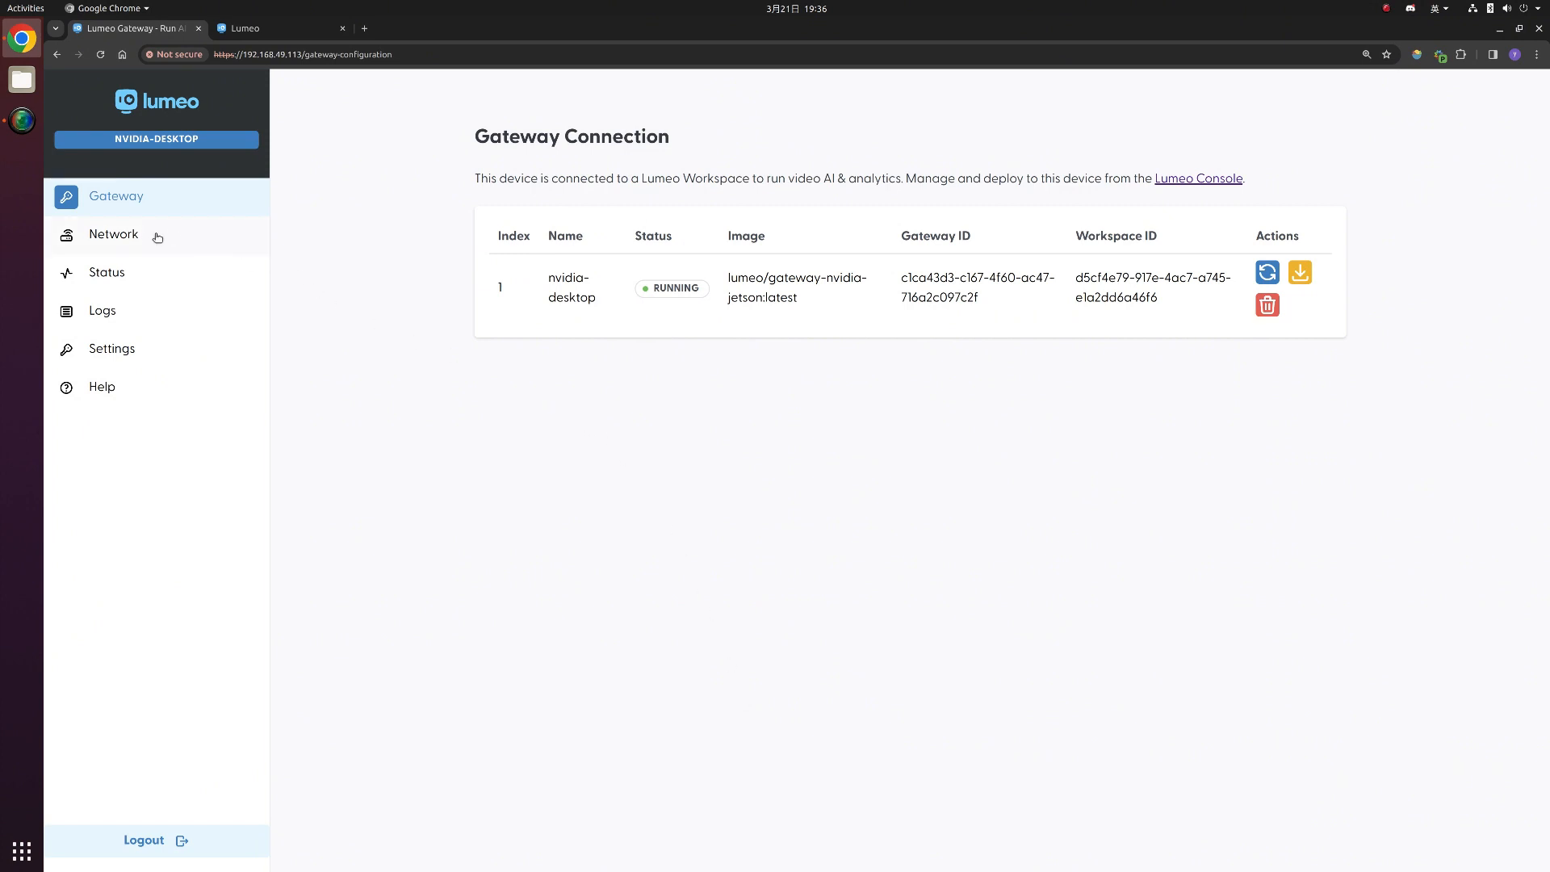
- Review the device's network configuration, service status and gateway logs
click(113, 234)
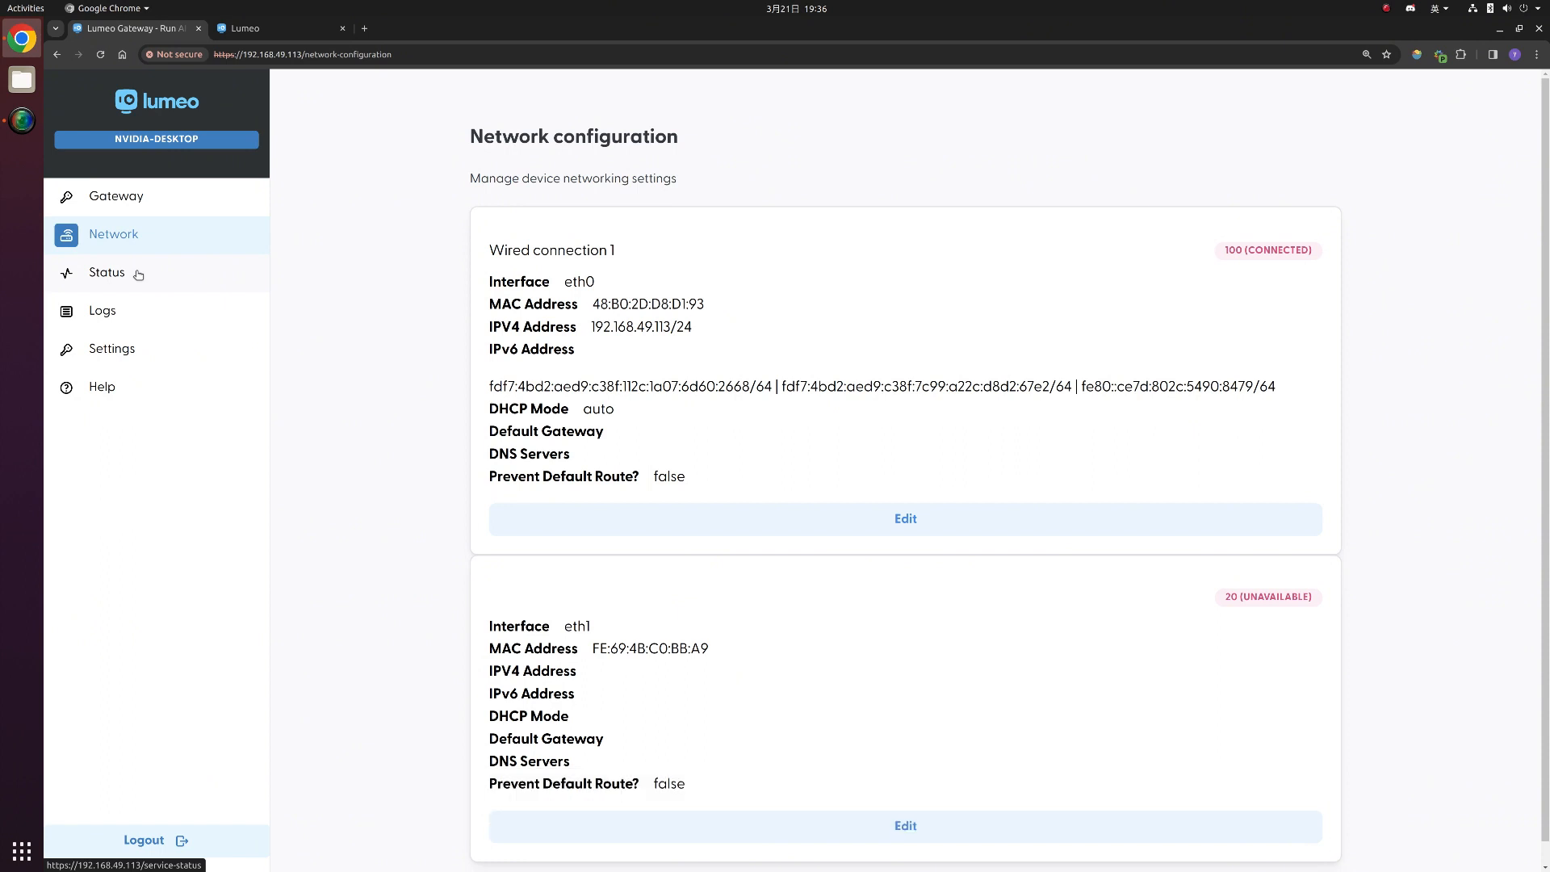
click(106, 273)
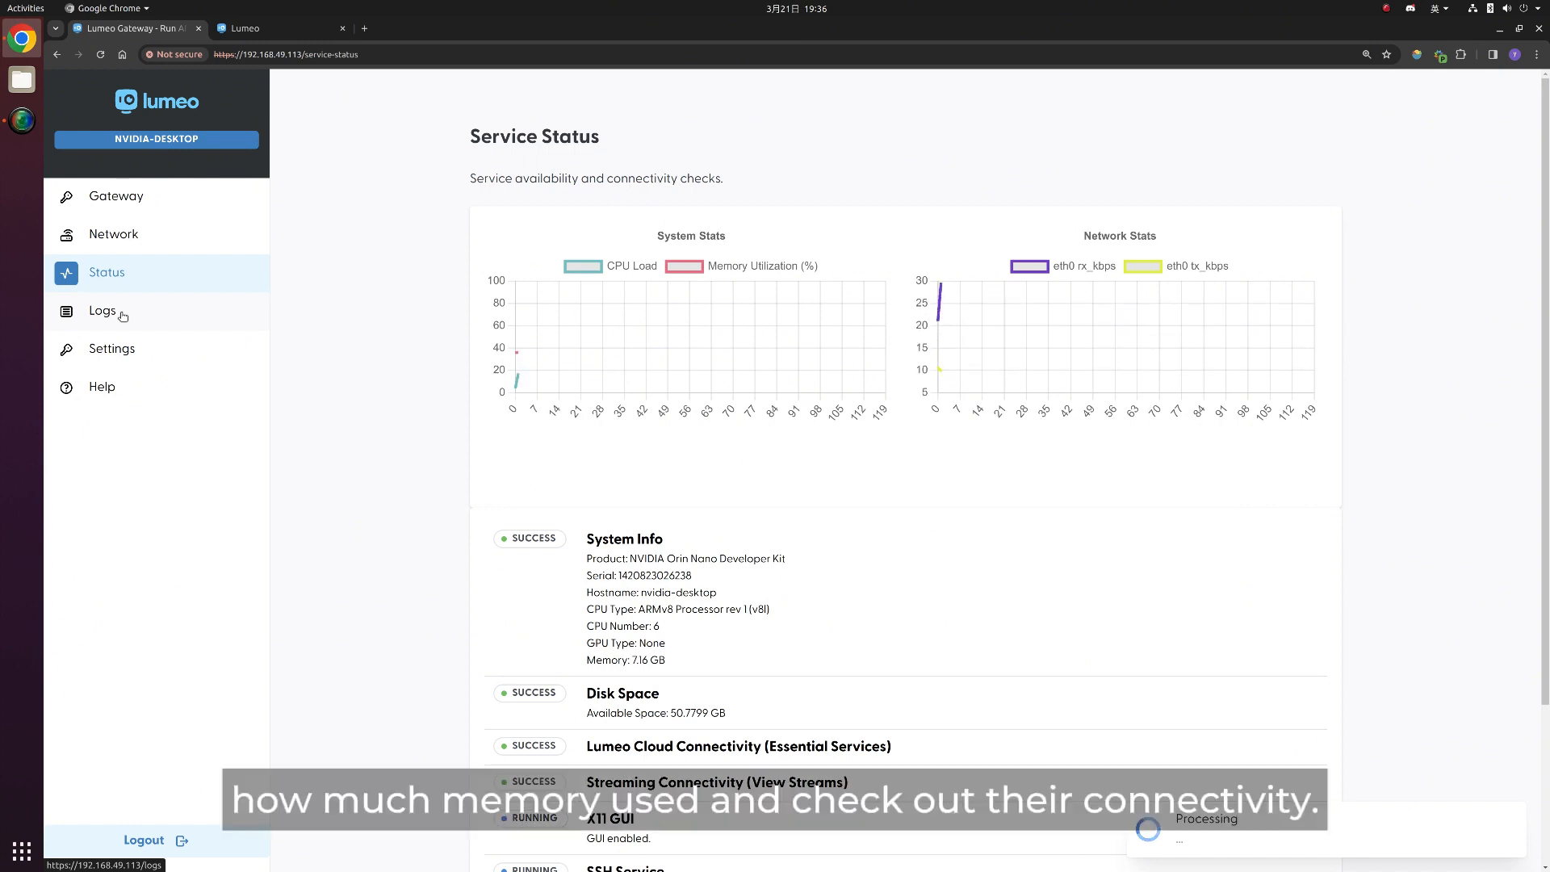
scroll(down, 3)
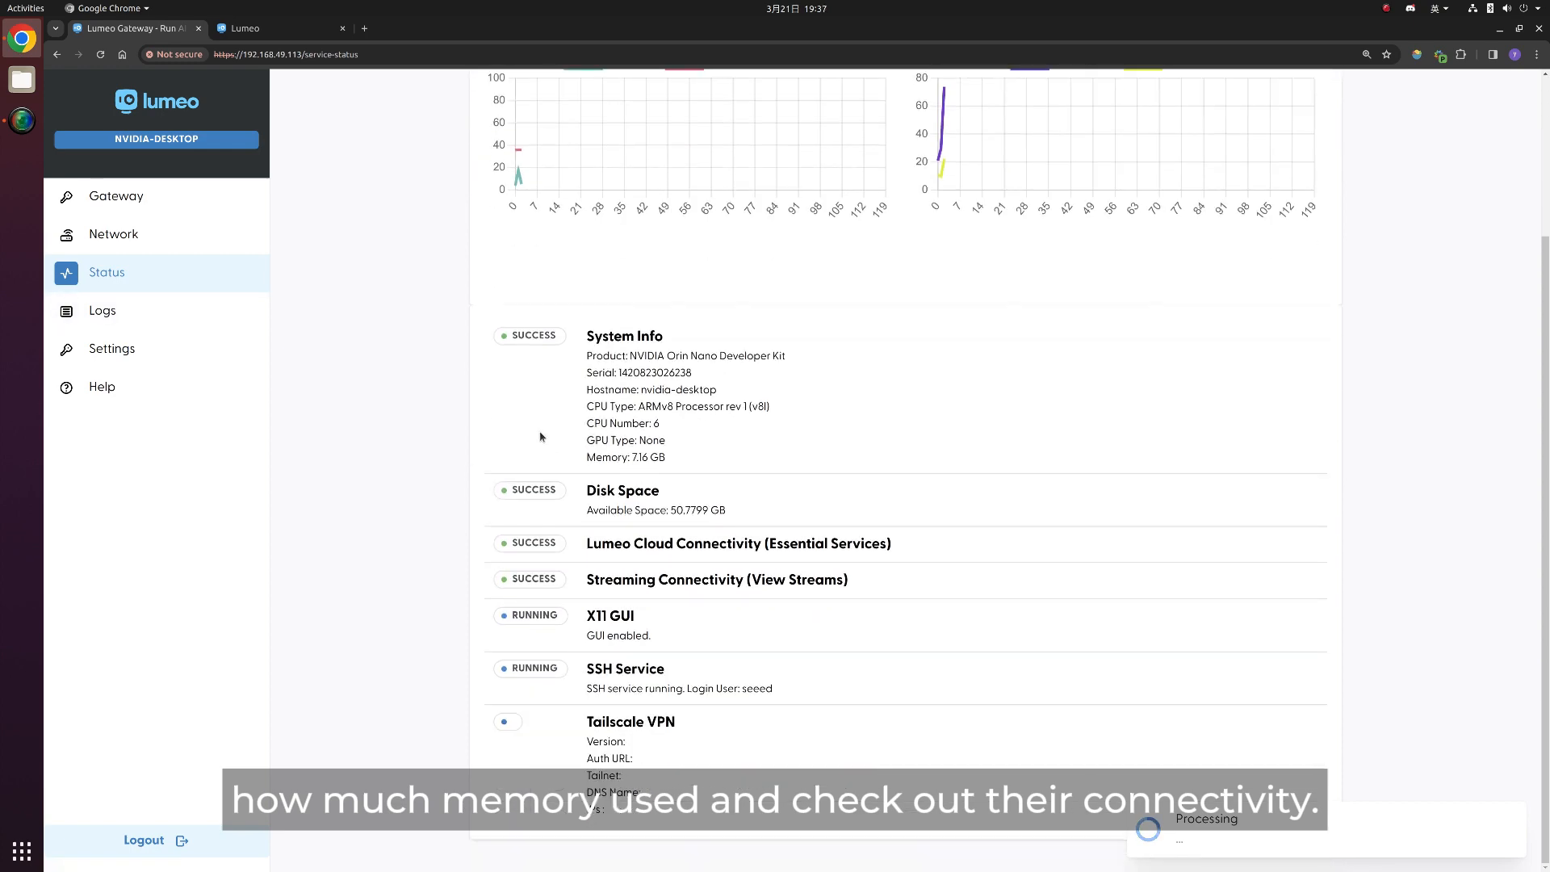
click(103, 310)
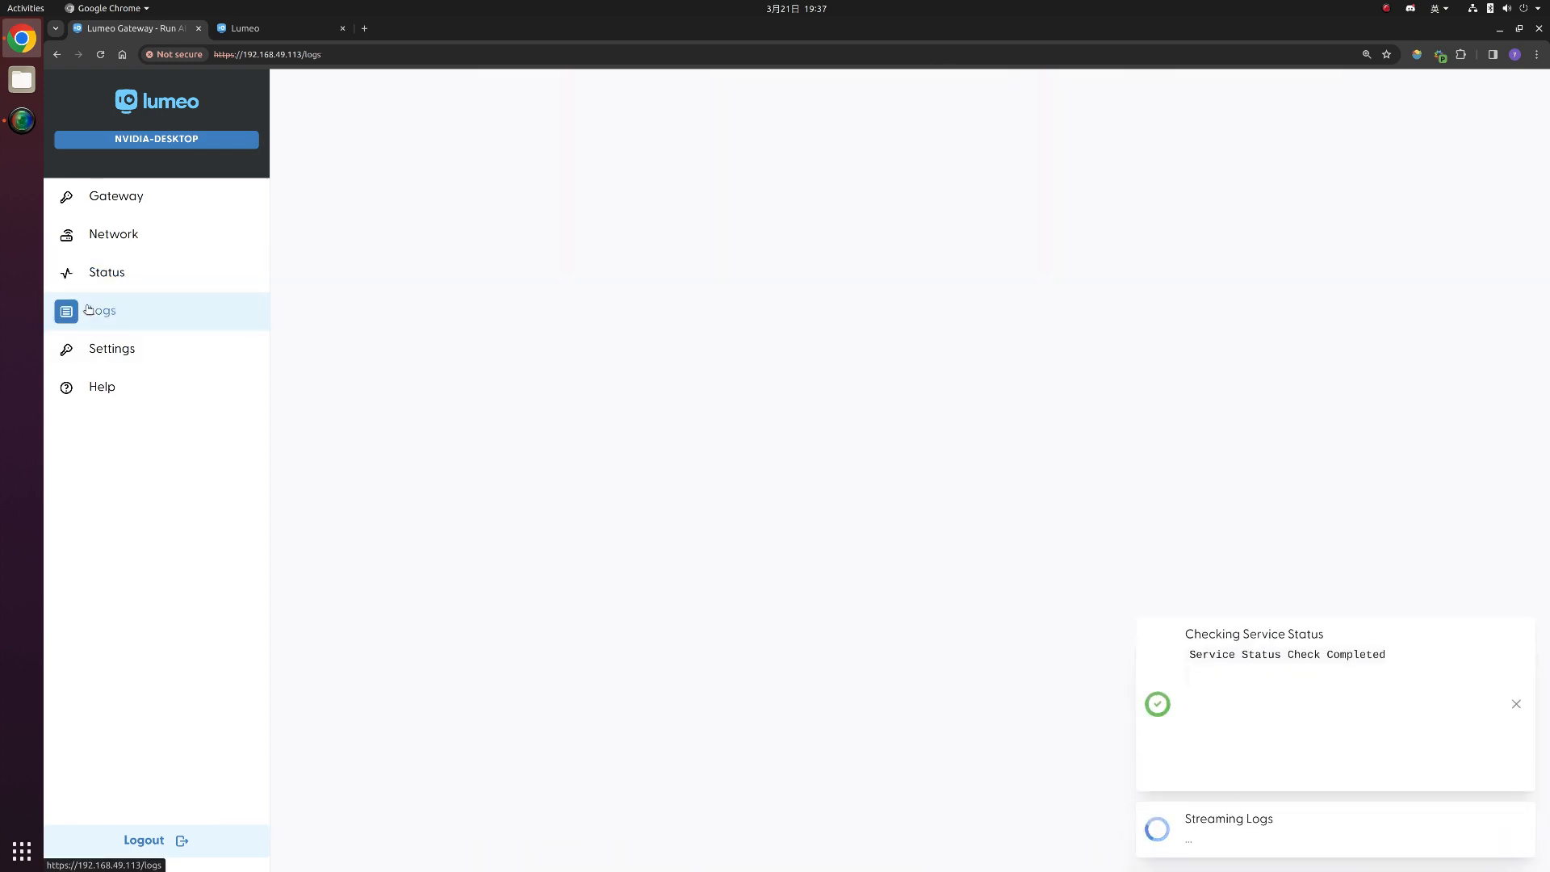
- Show Settings > Device Access with the SSH Service and X11 GUI toggles
click(102, 309)
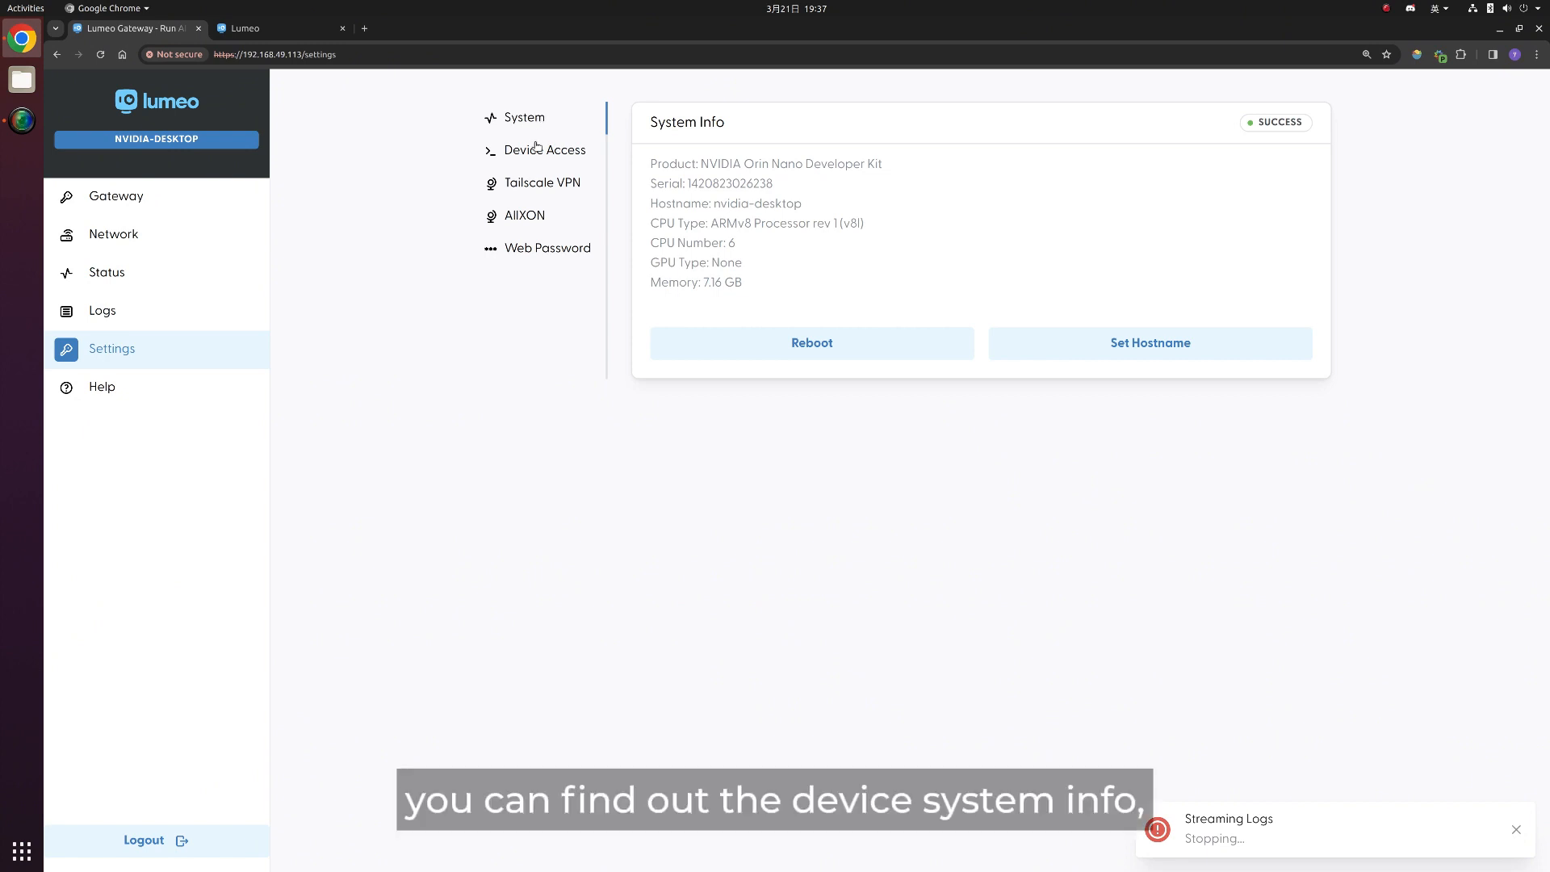
click(545, 149)
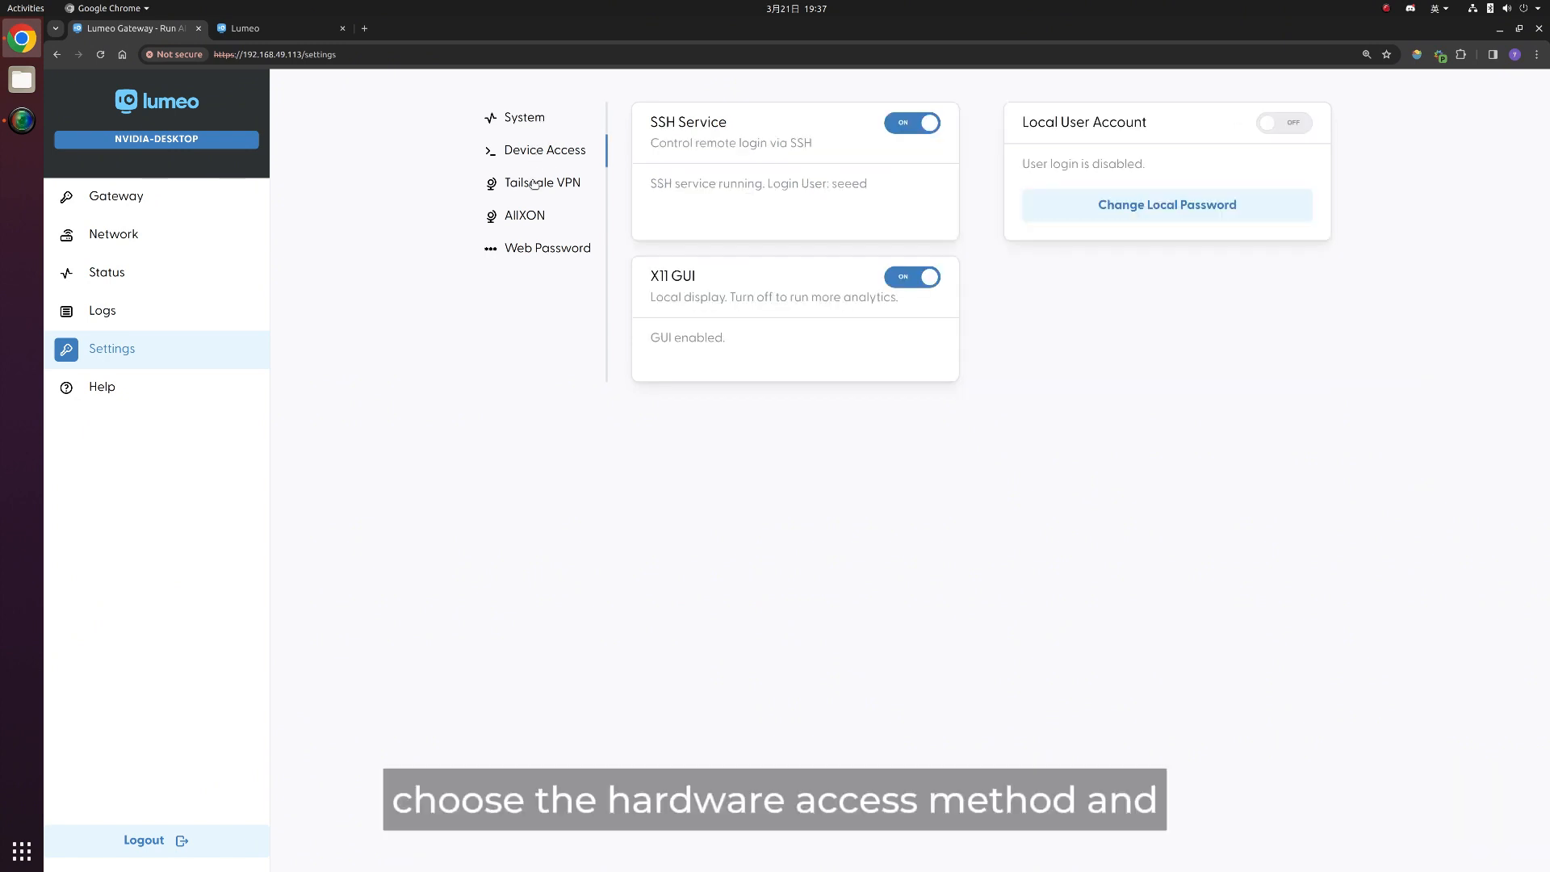
mouse_move(779, 345)
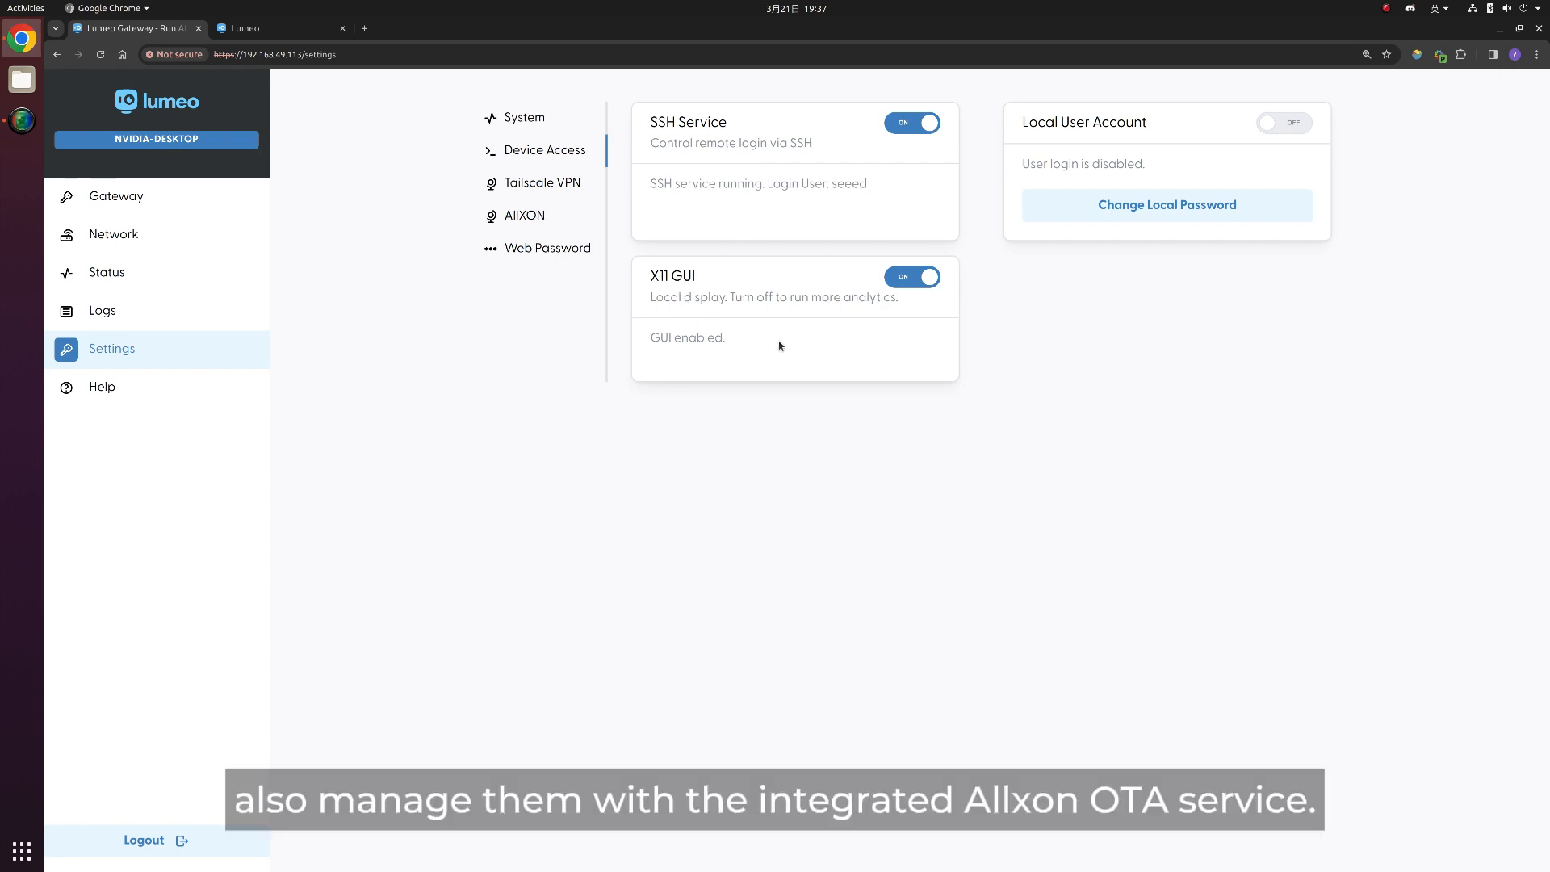
mouse_move(773, 194)
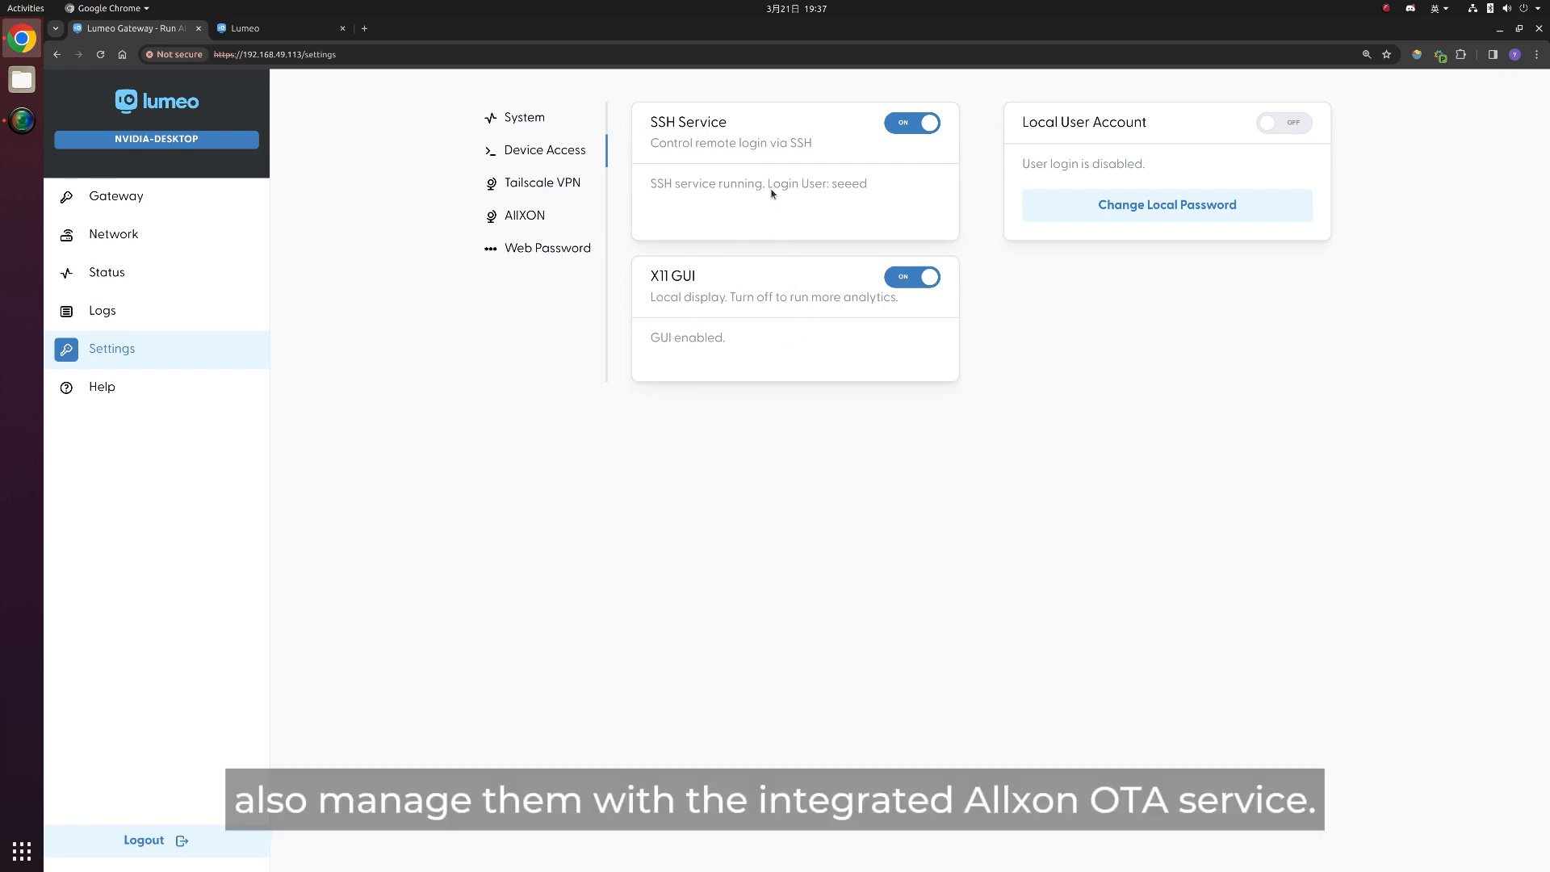
click(280, 27)
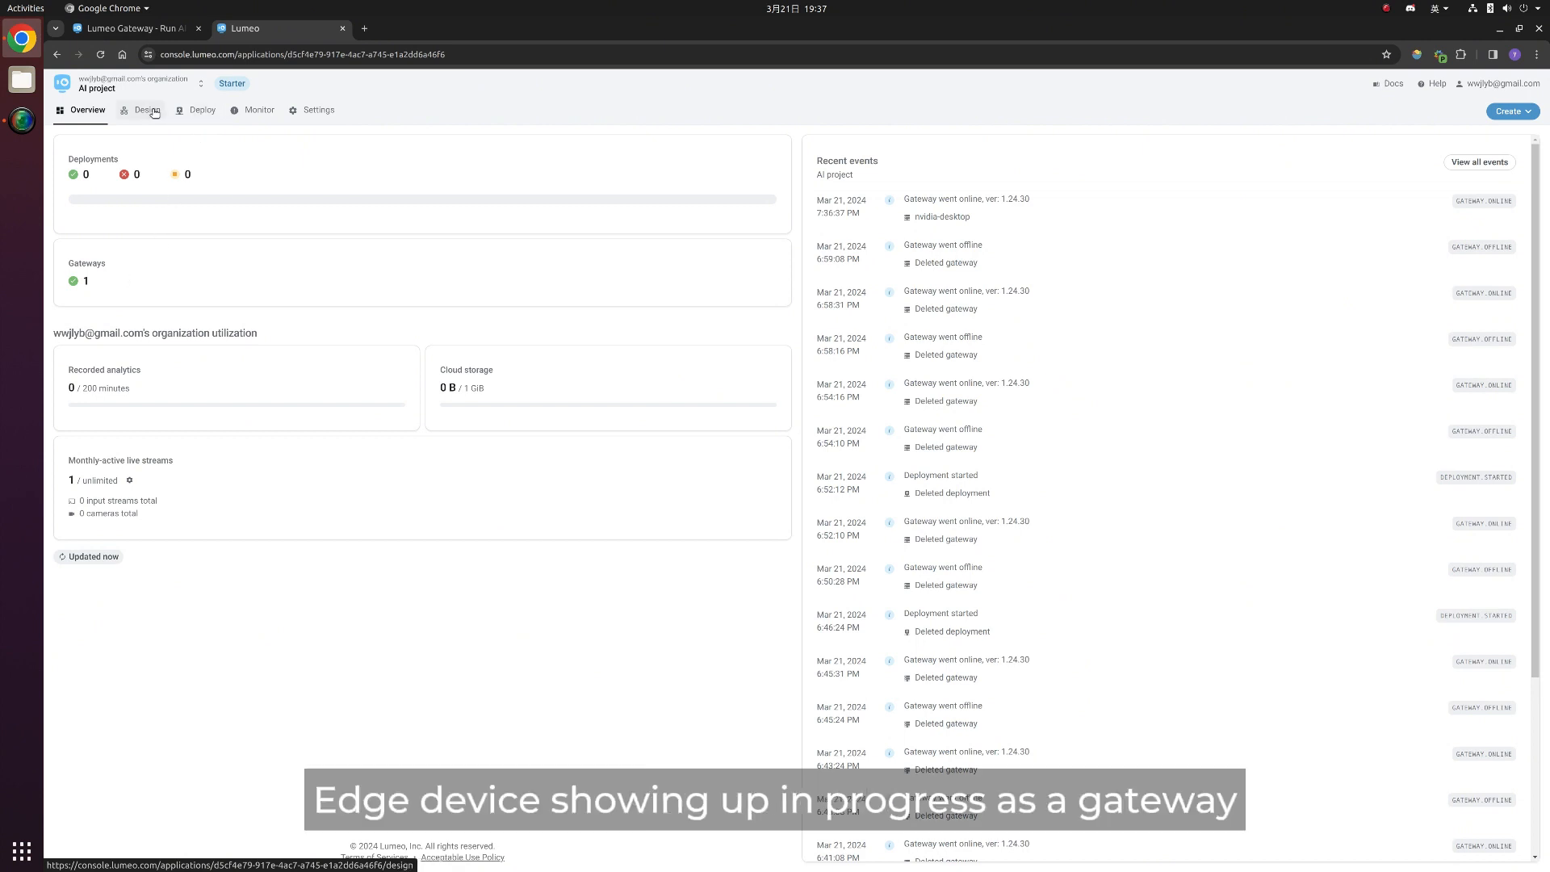
- Open the Basics – Detect Objects pipeline and begin adding a camera from Deploy
click(147, 109)
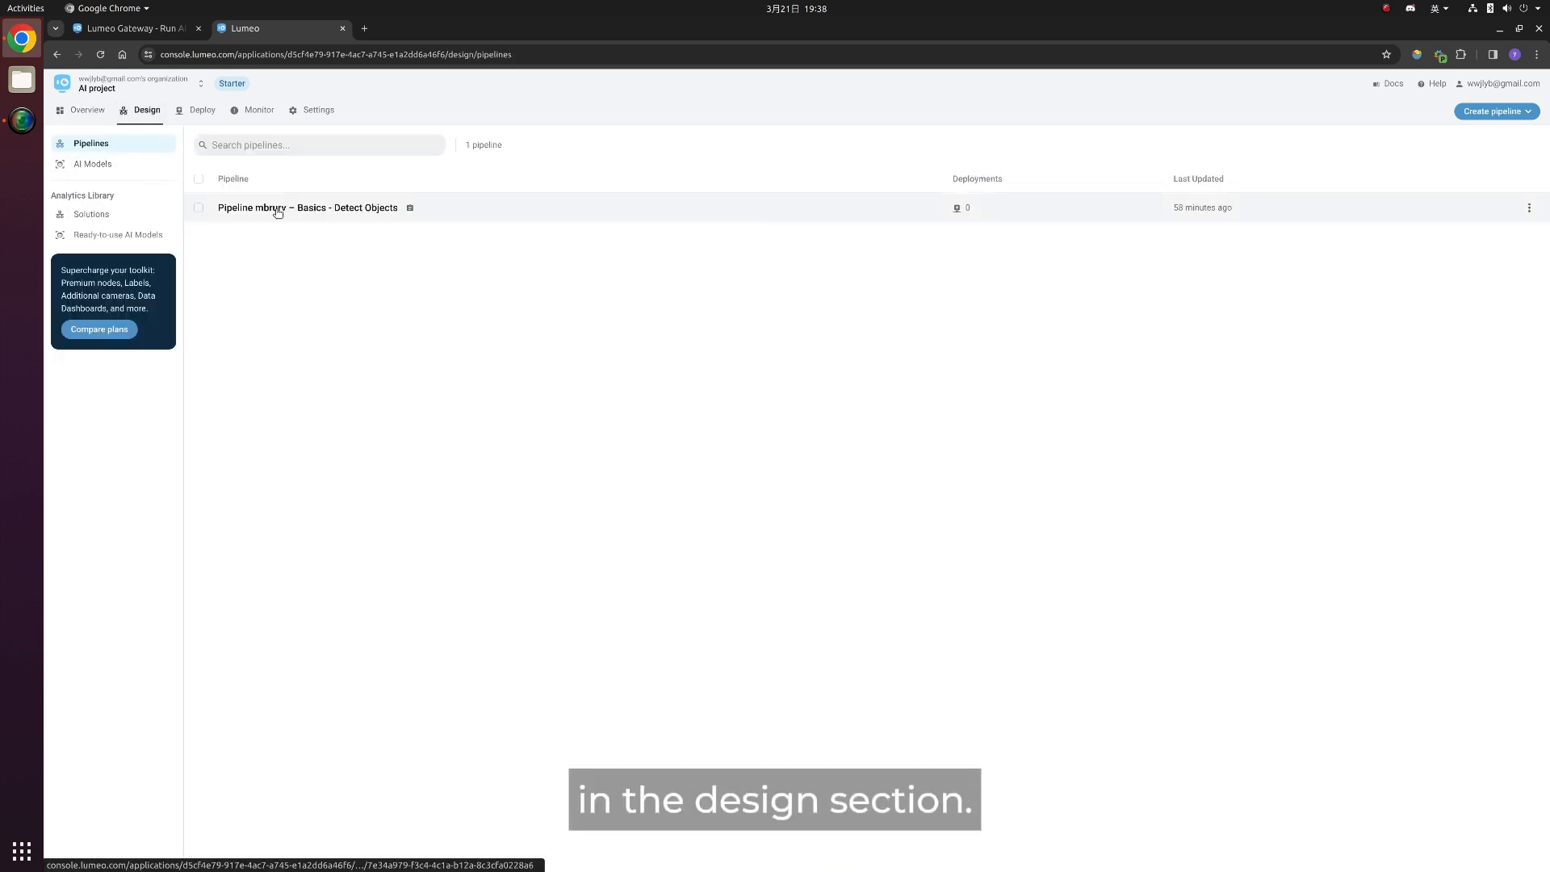
click(91, 214)
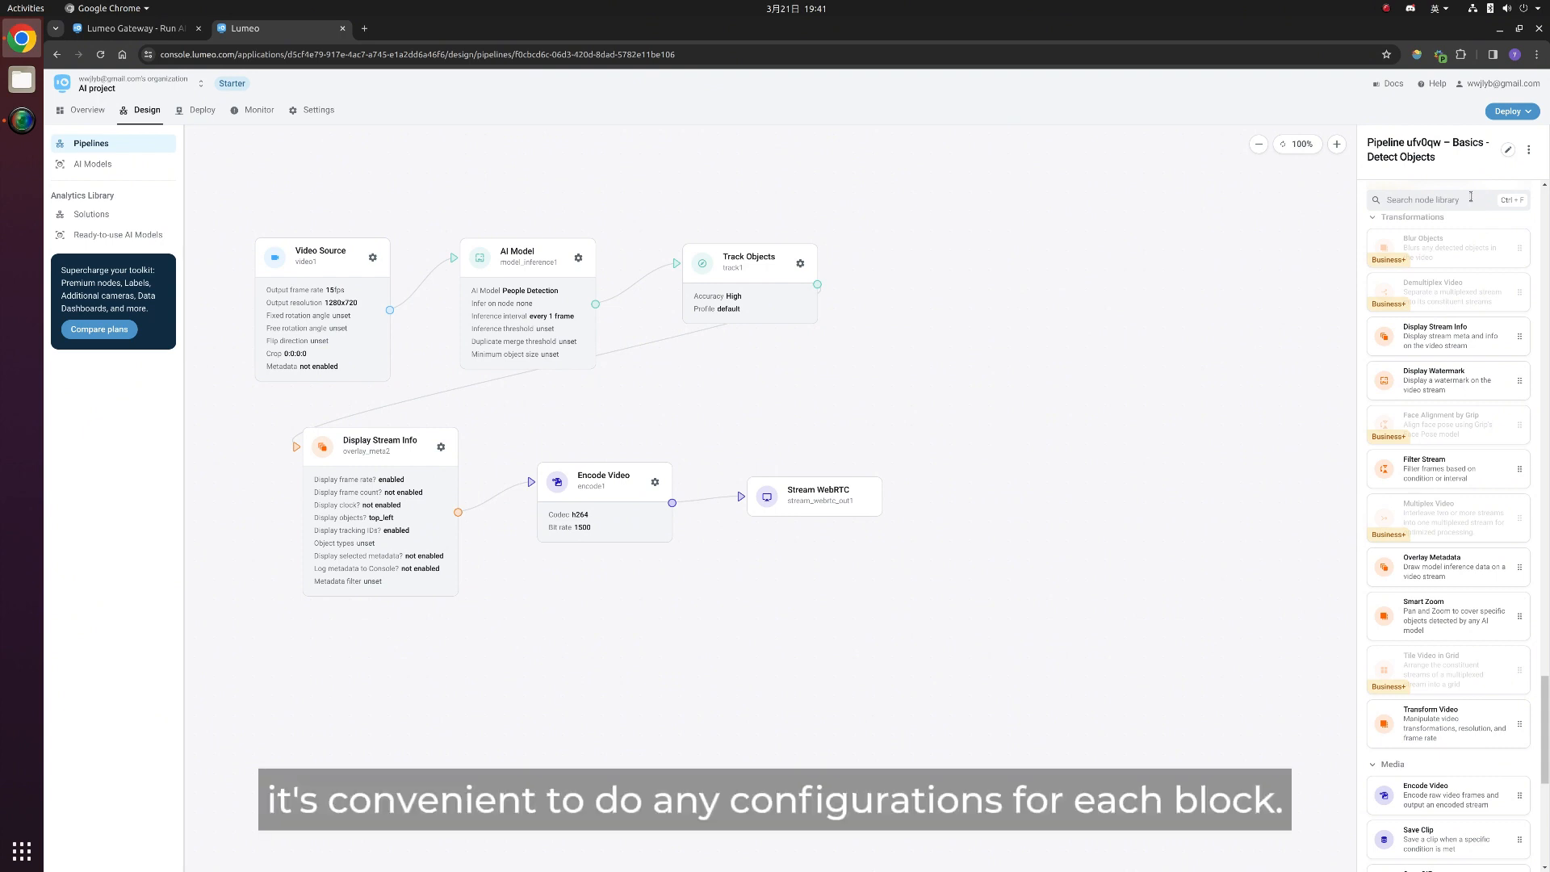
click(1510, 110)
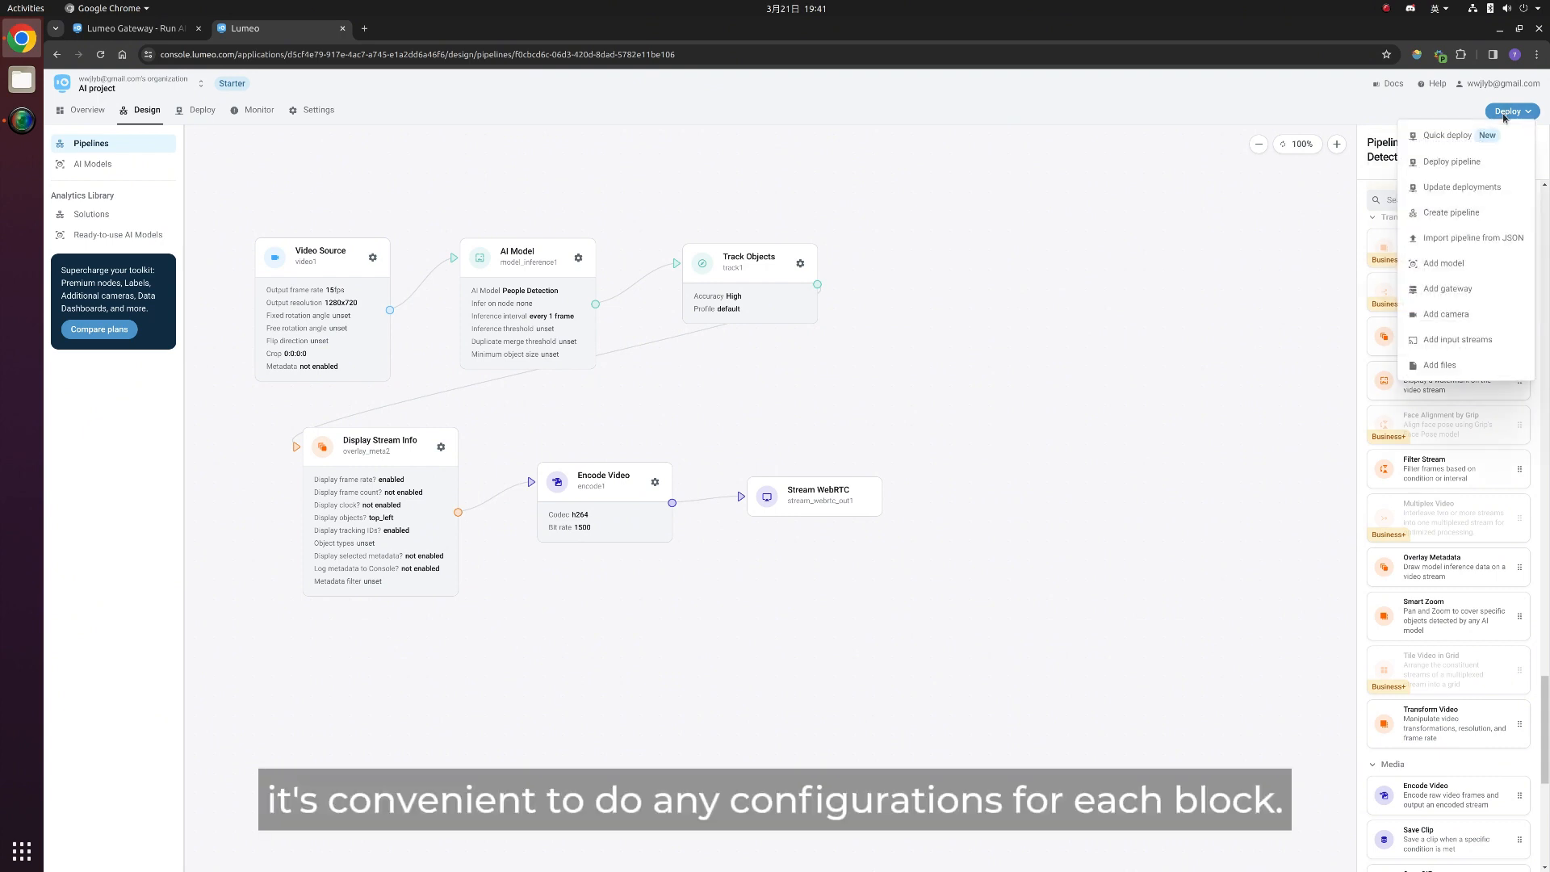
click(1511, 111)
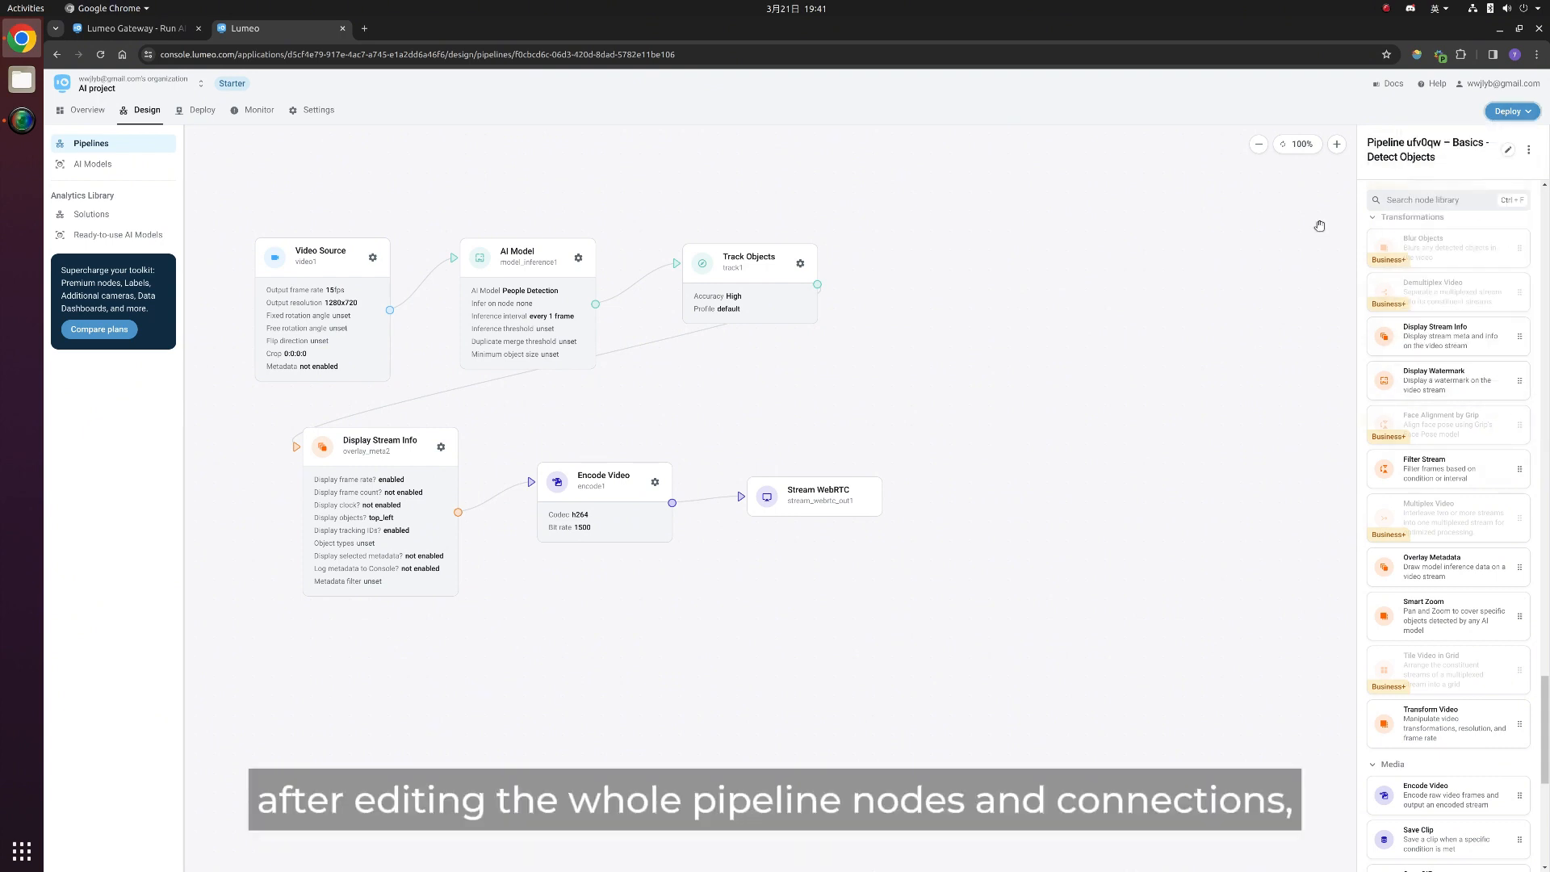
click(203, 110)
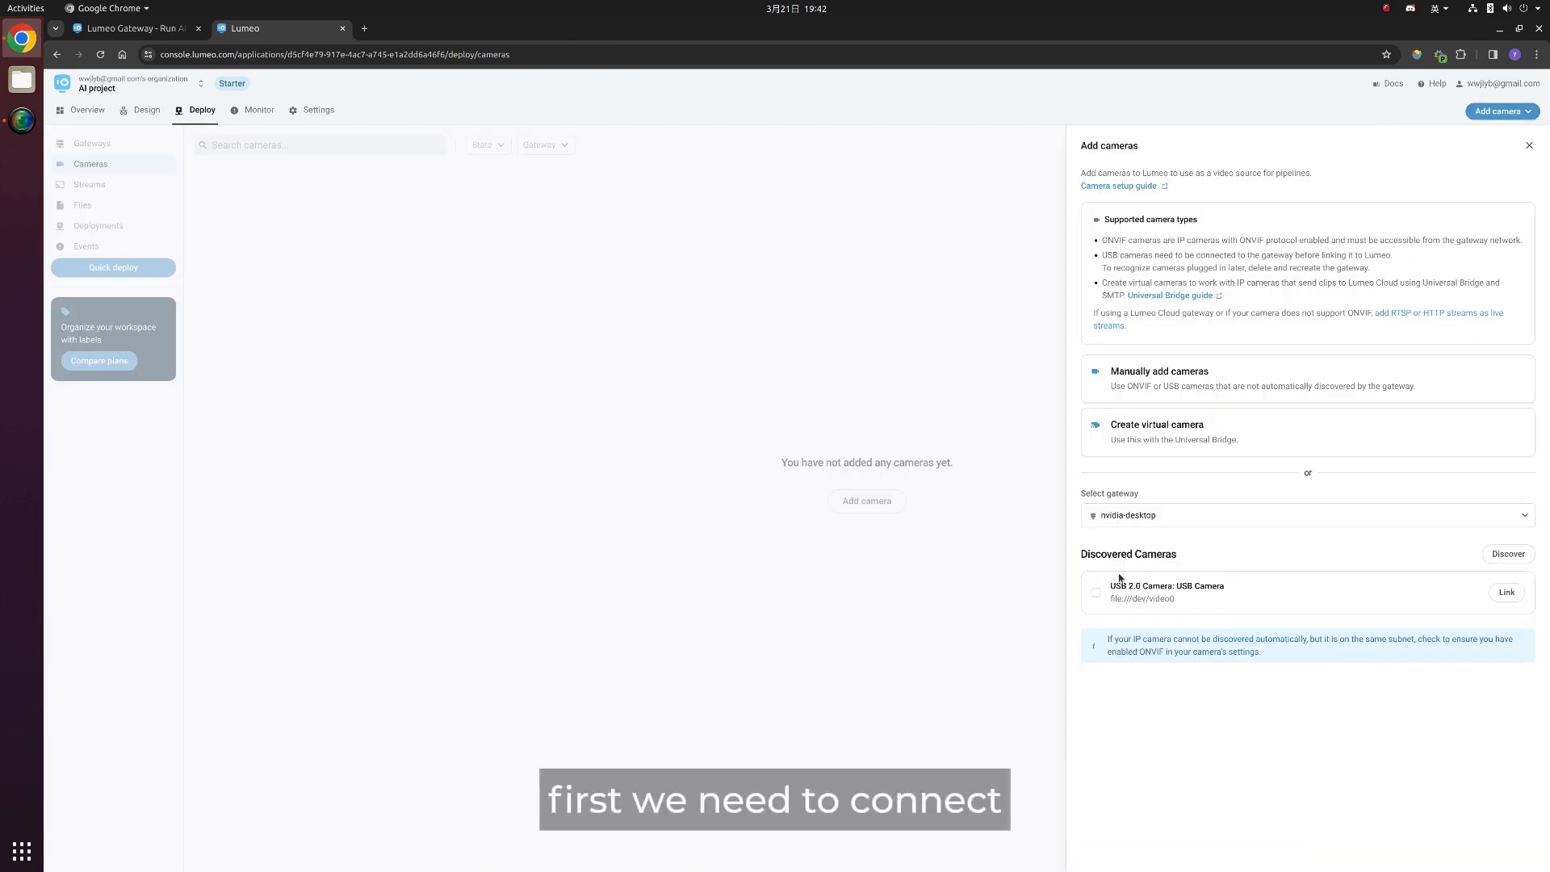
- Link the discovered USB 2.0 Camera to gateway nvidia-desktop under its default name
click(1095, 591)
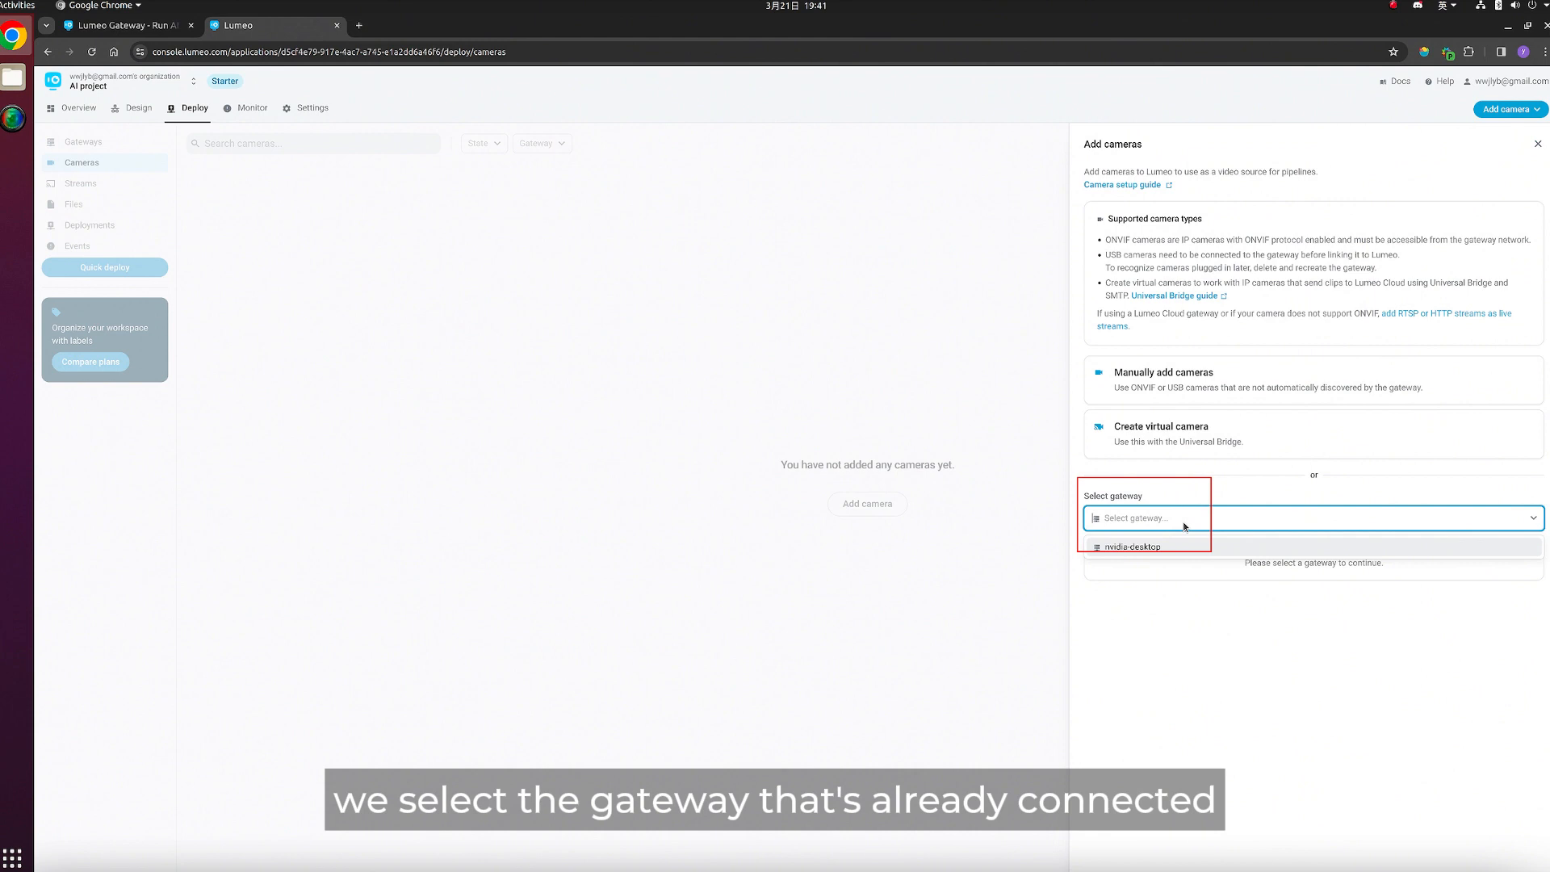
click(1131, 547)
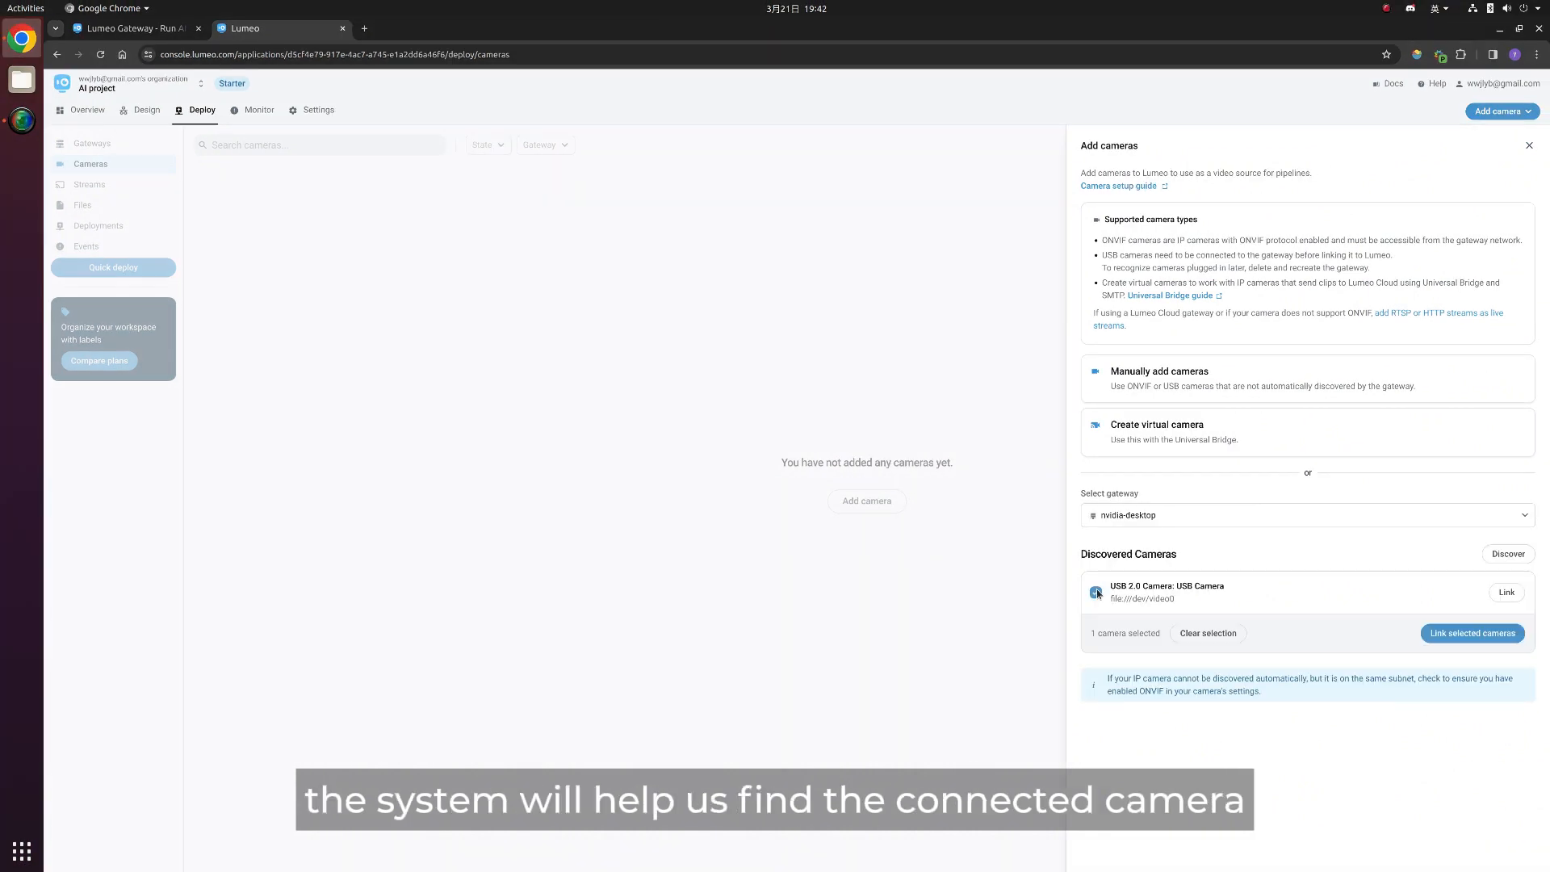
click(1507, 591)
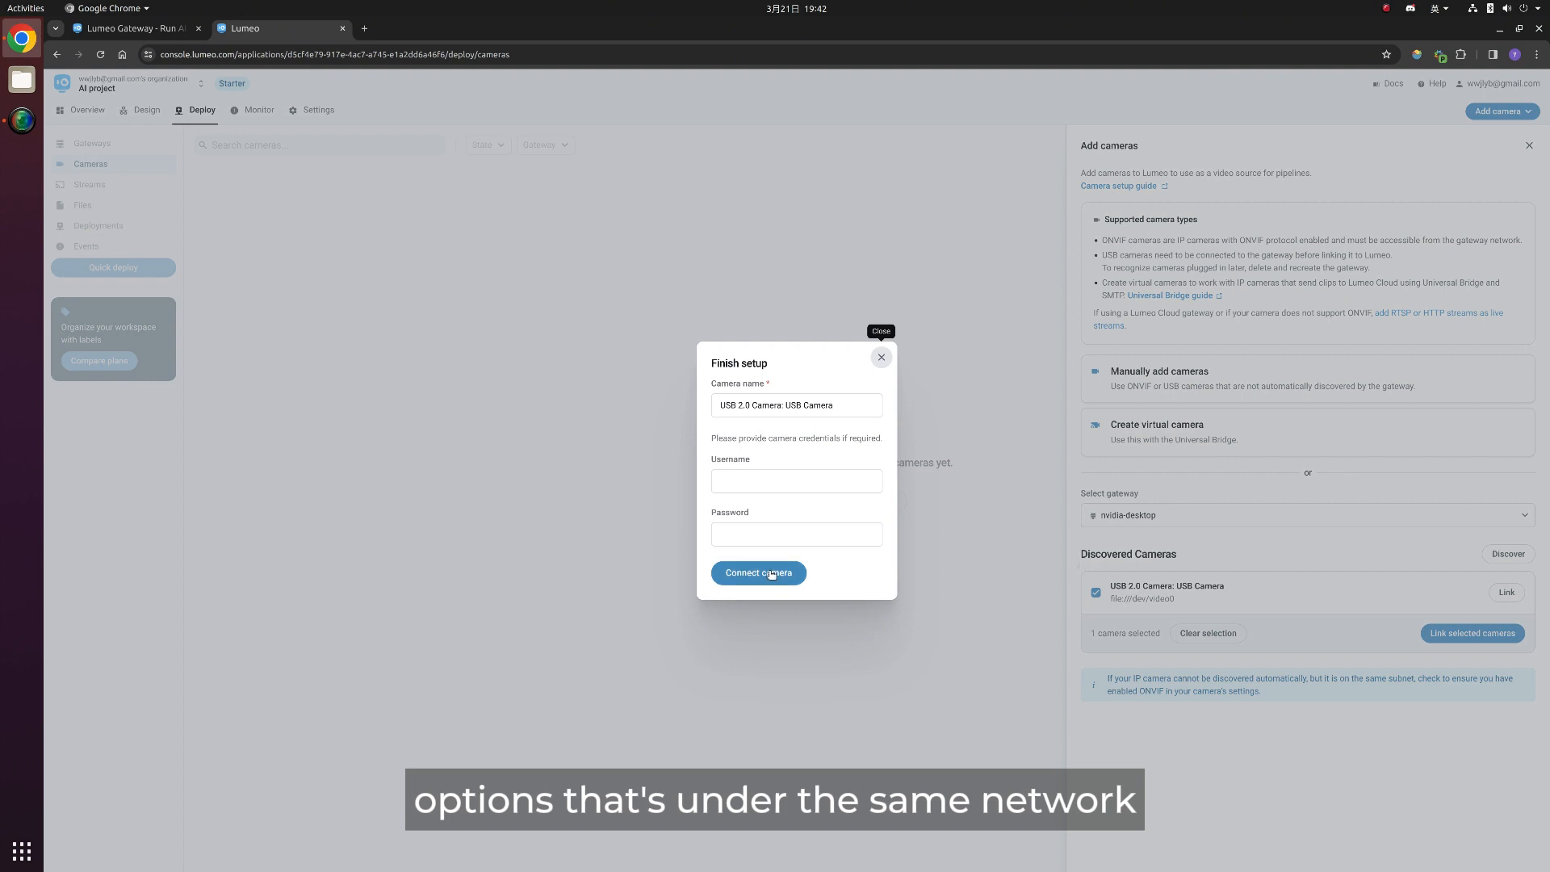
click(758, 573)
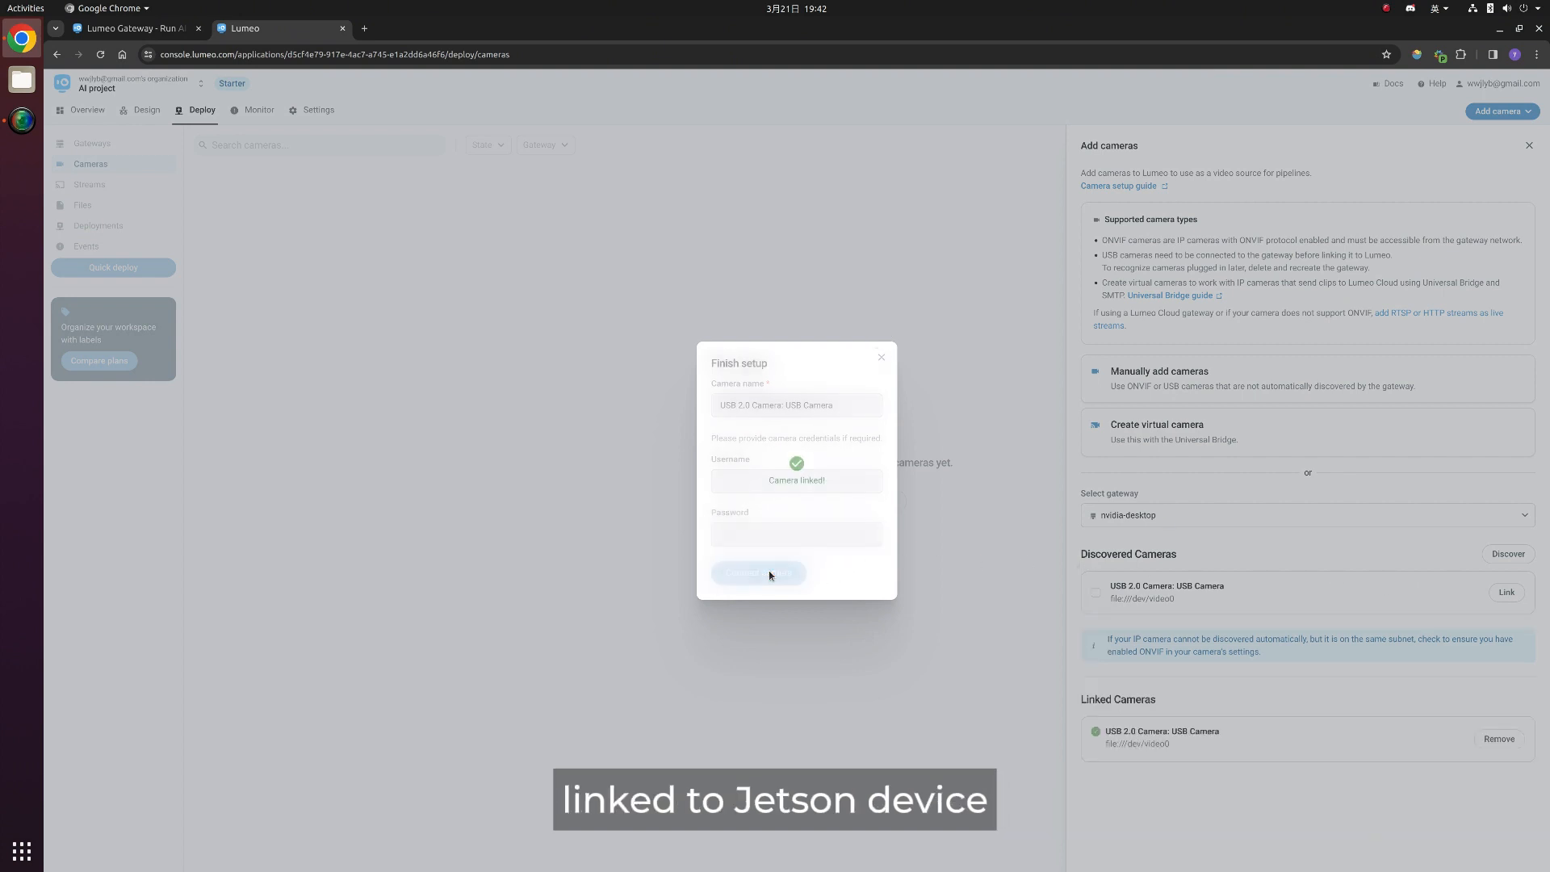
click(757, 573)
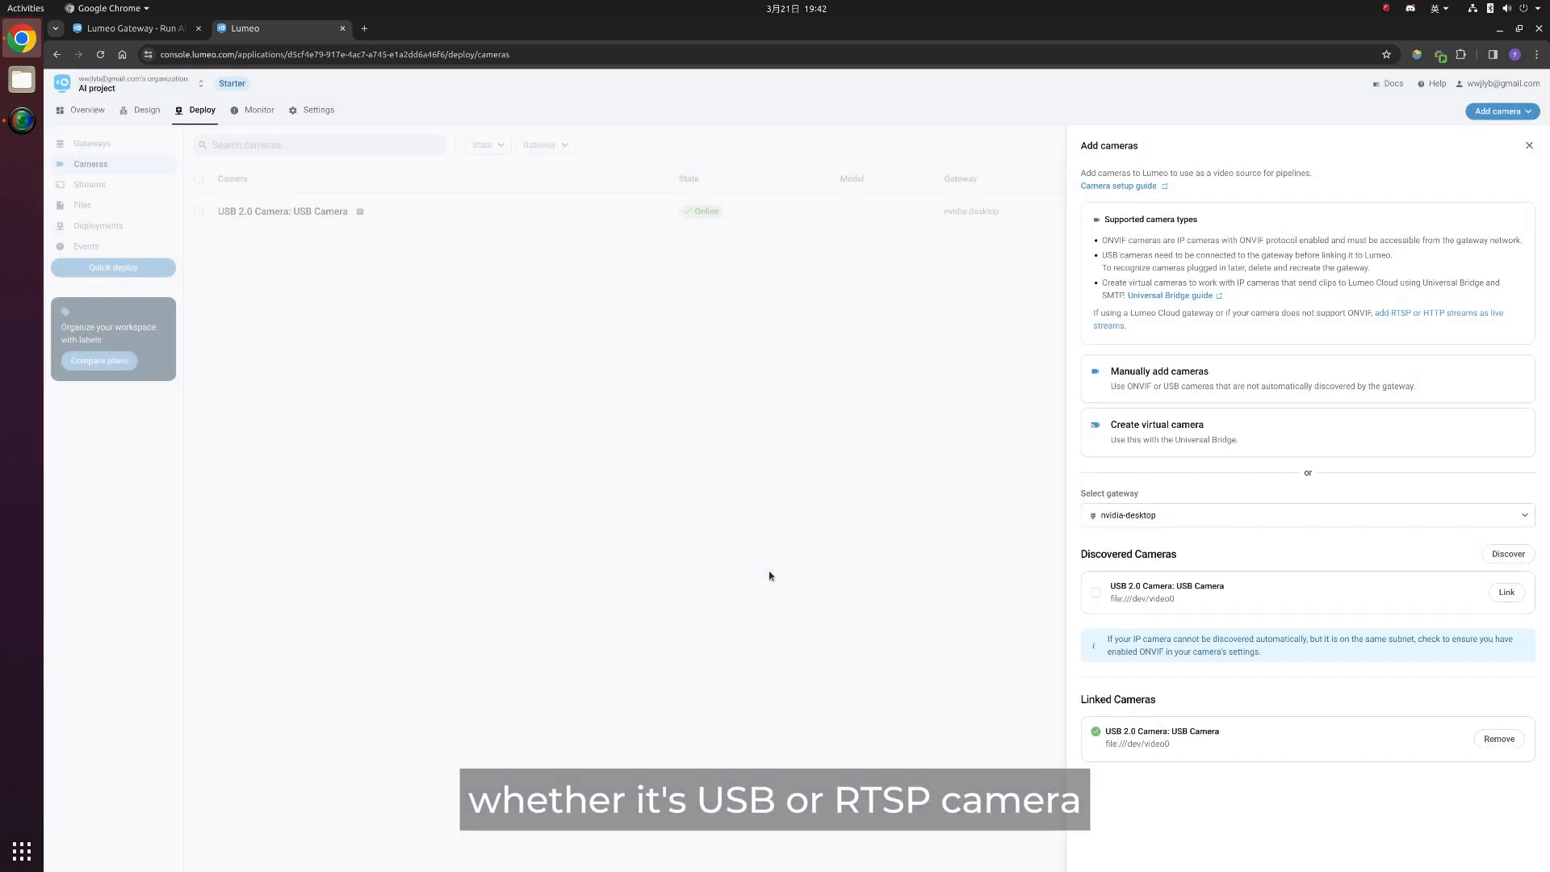
mouse_move(737, 563)
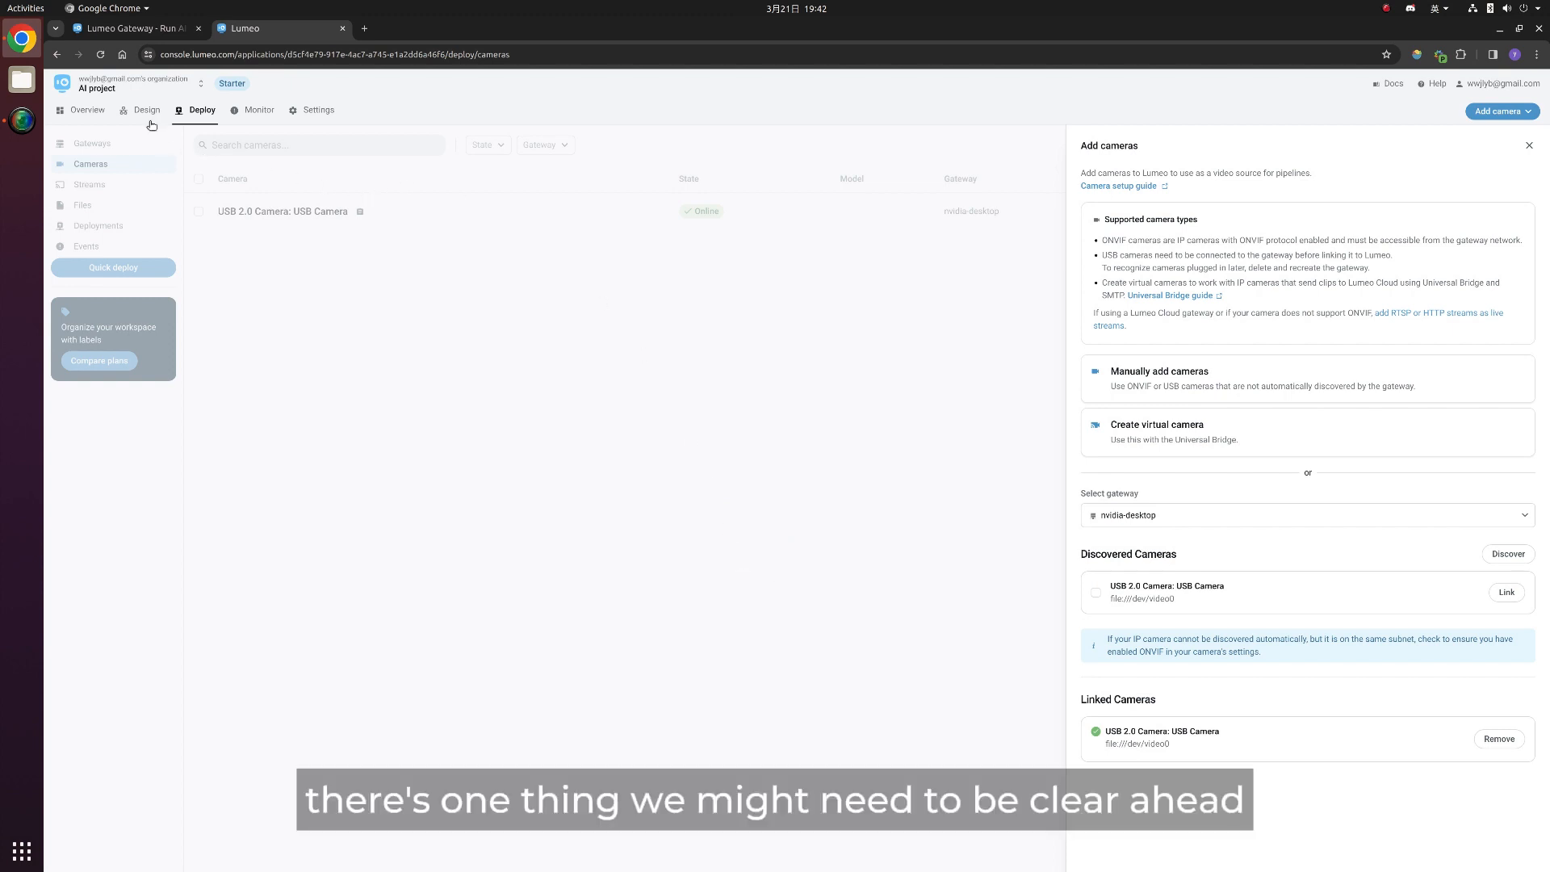
- Open Pipeline ufv0qw – Basics - Detect Objects from the Design pipelines list
click(147, 110)
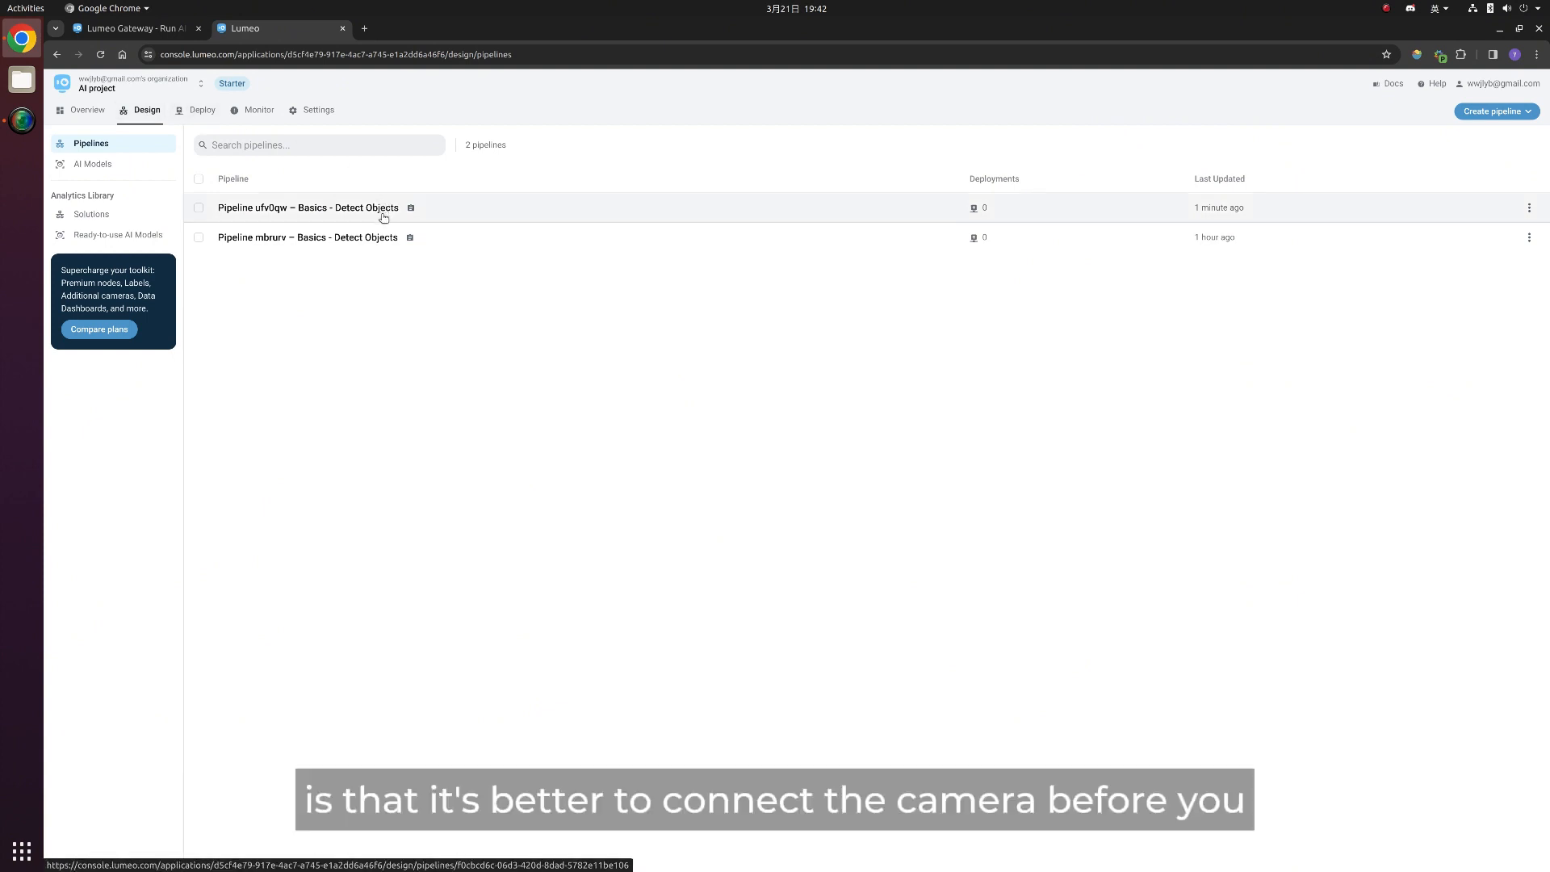
mouse_move(568, 211)
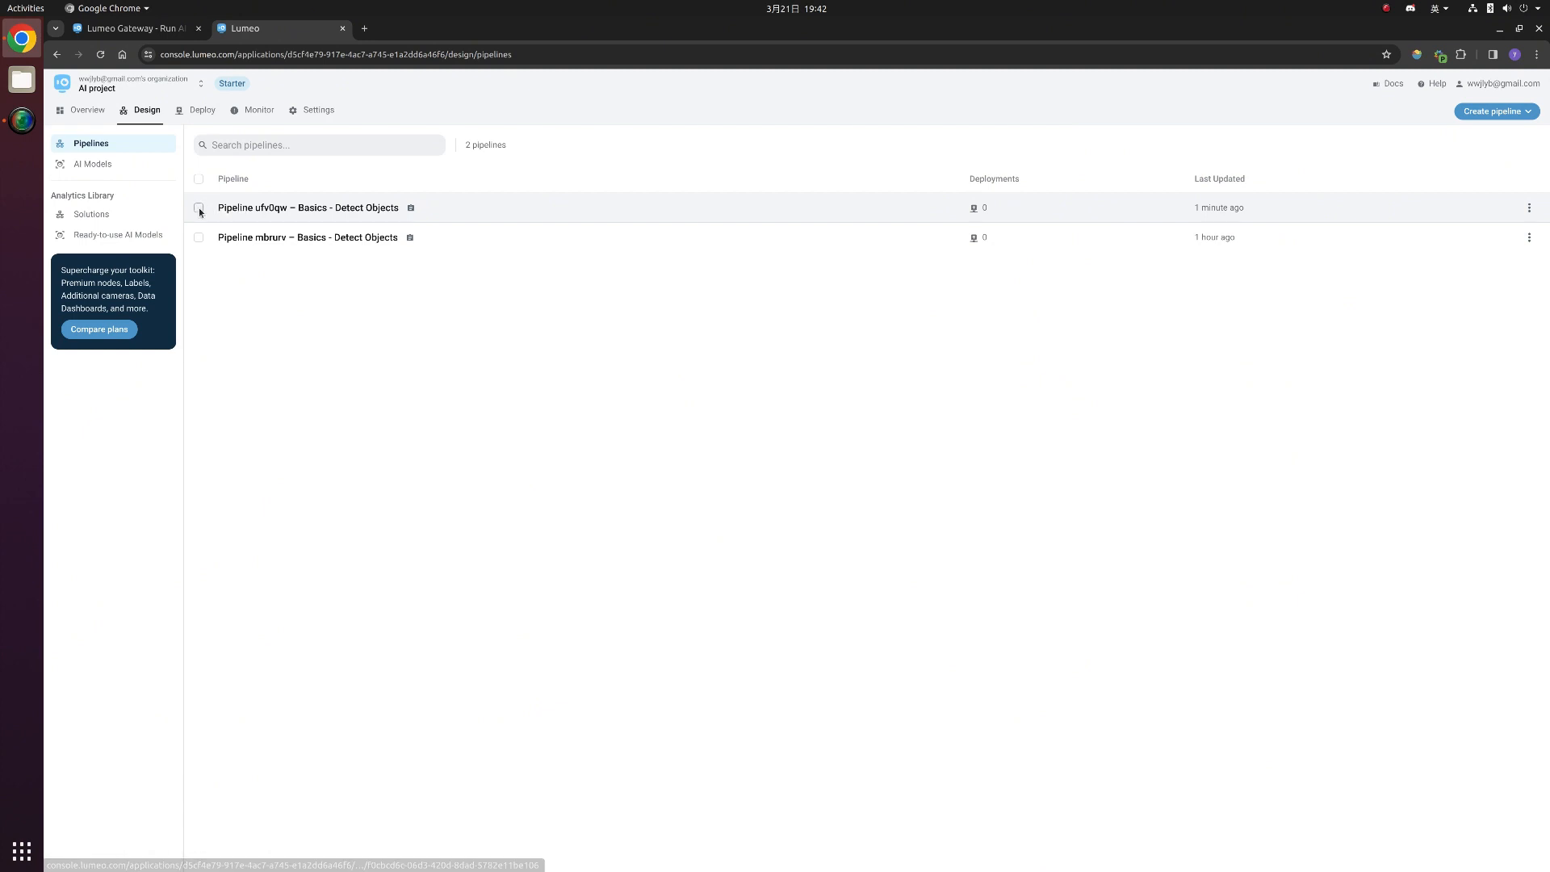
click(199, 207)
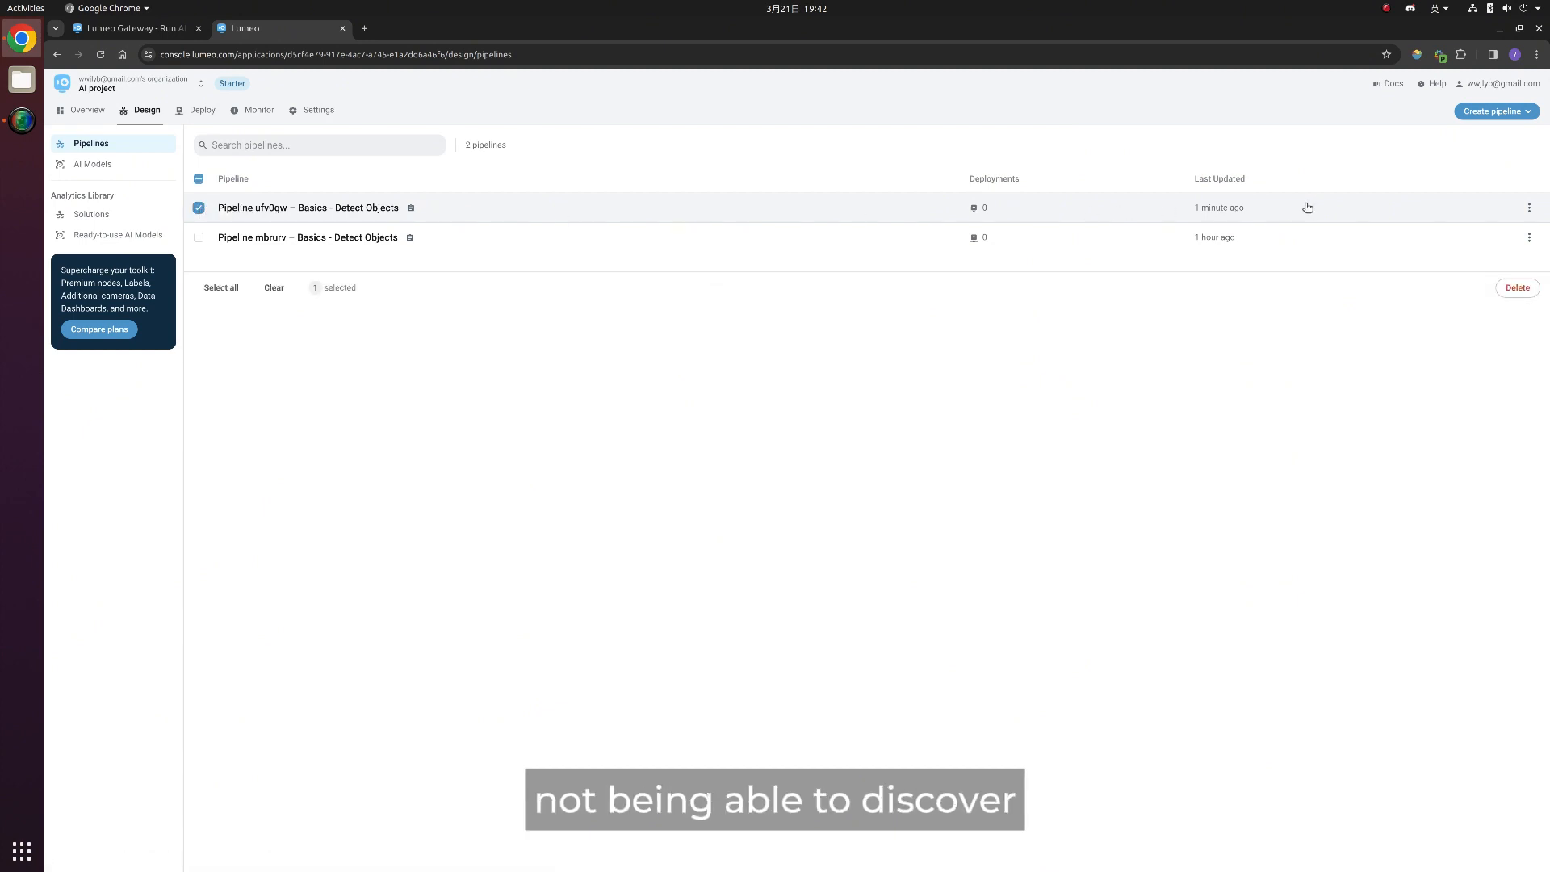
mouse_move(1264, 221)
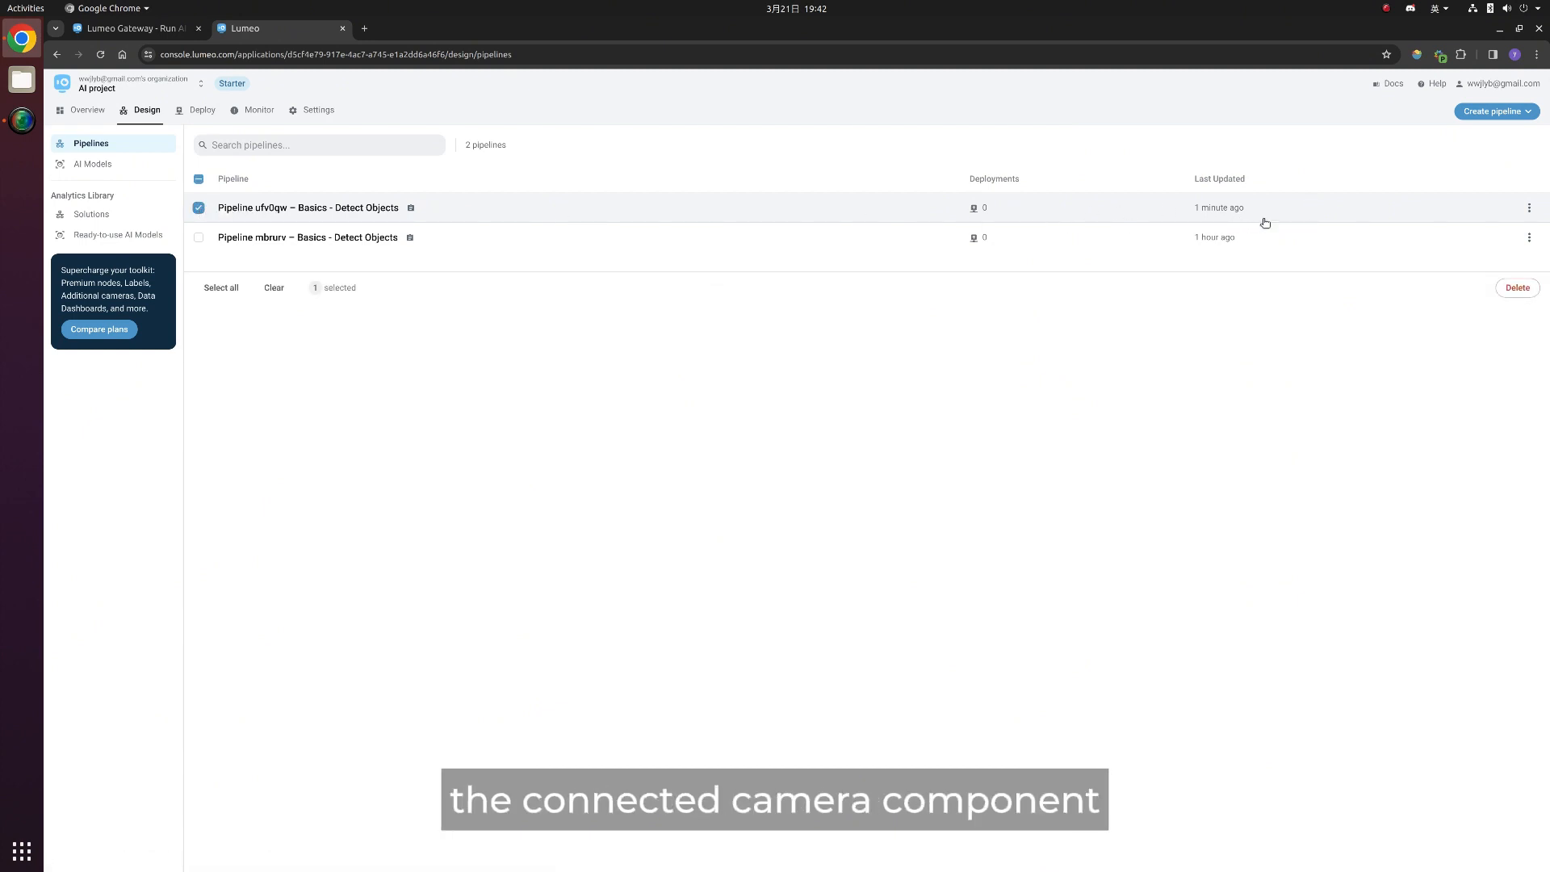
click(307, 207)
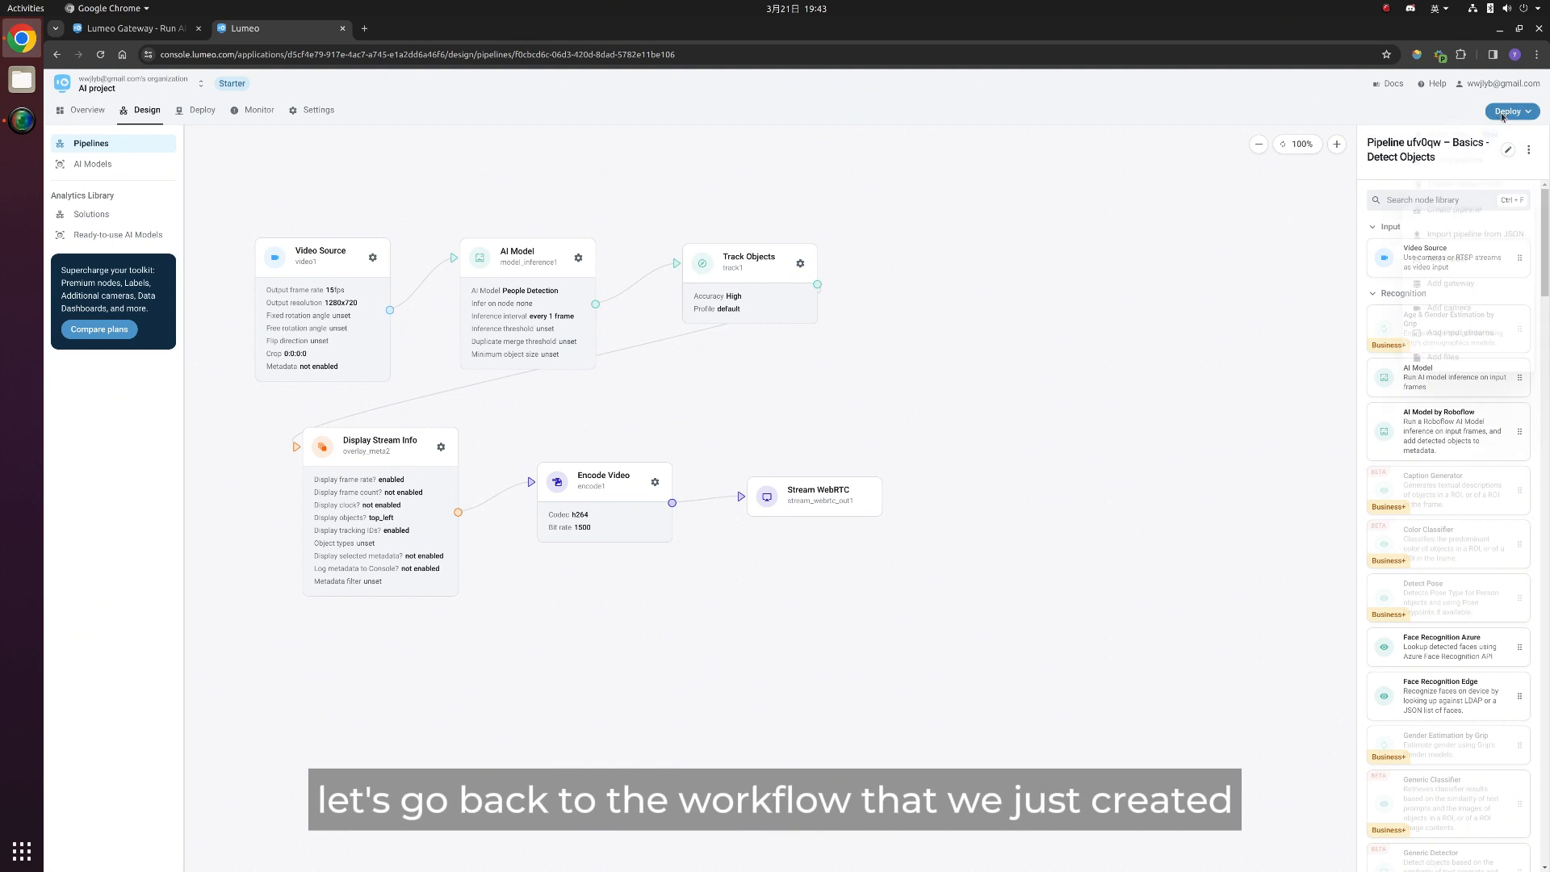
- Deploy pipeline ufv0qw to nvidia-desktop with USB 2.0 Camera: USB Camera as video source
click(1510, 110)
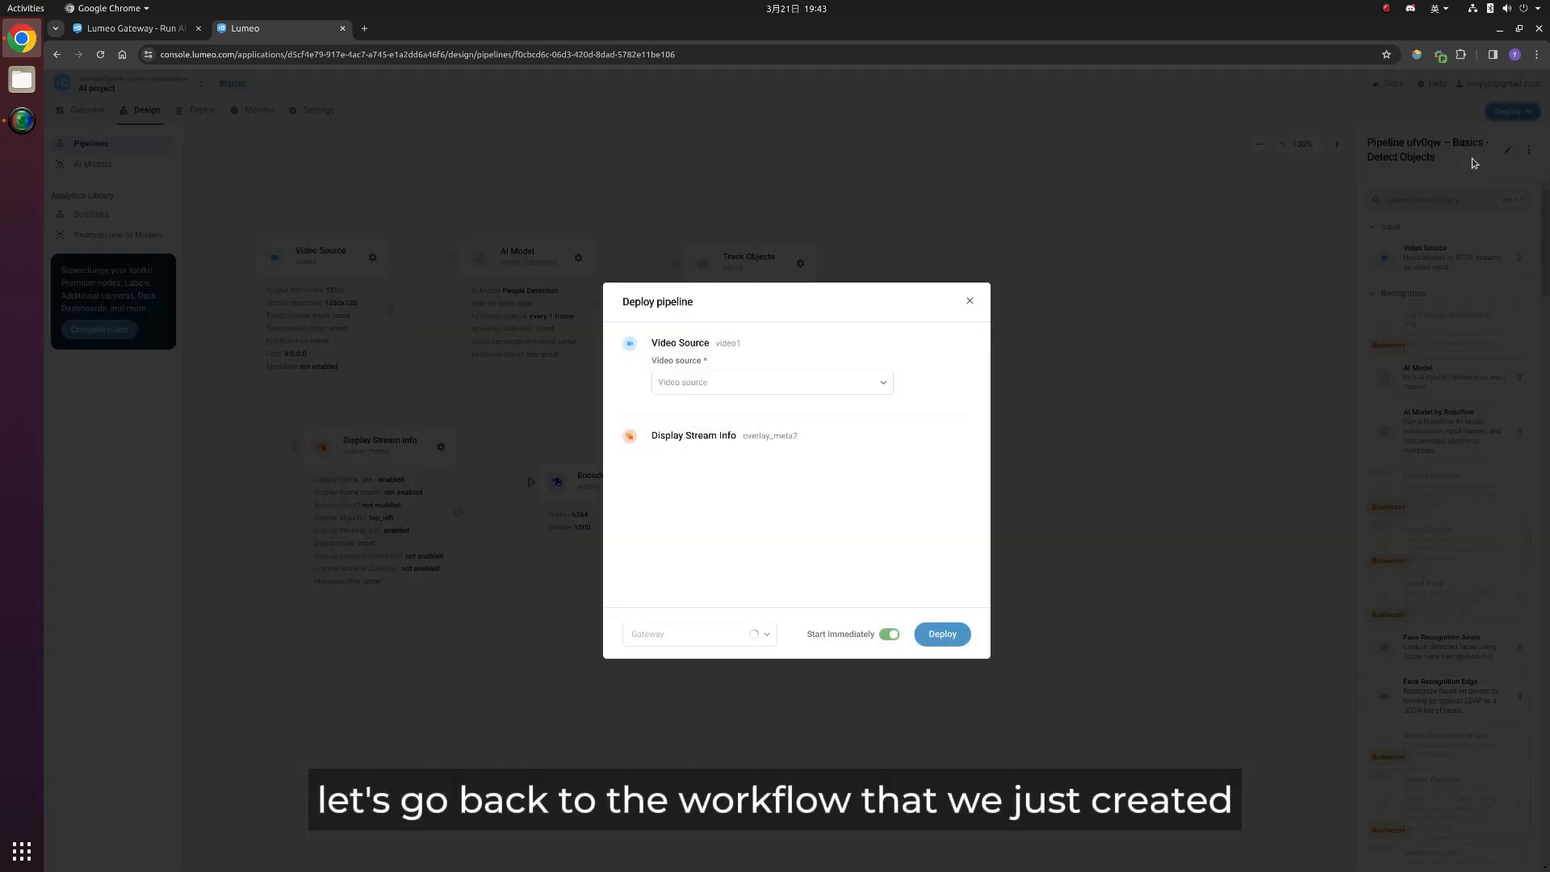
click(771, 383)
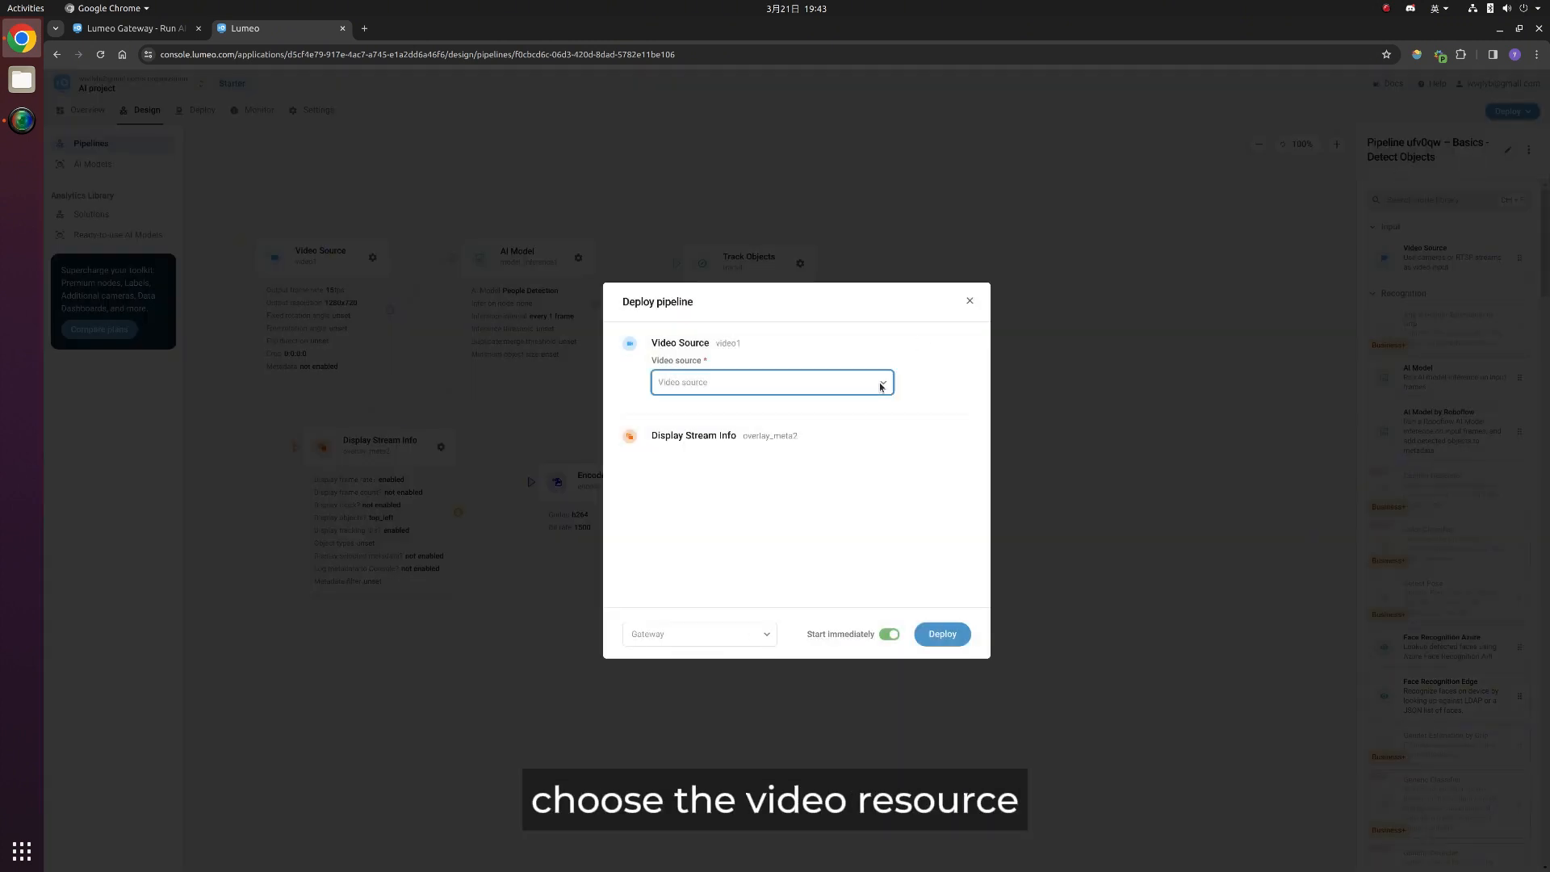
click(770, 383)
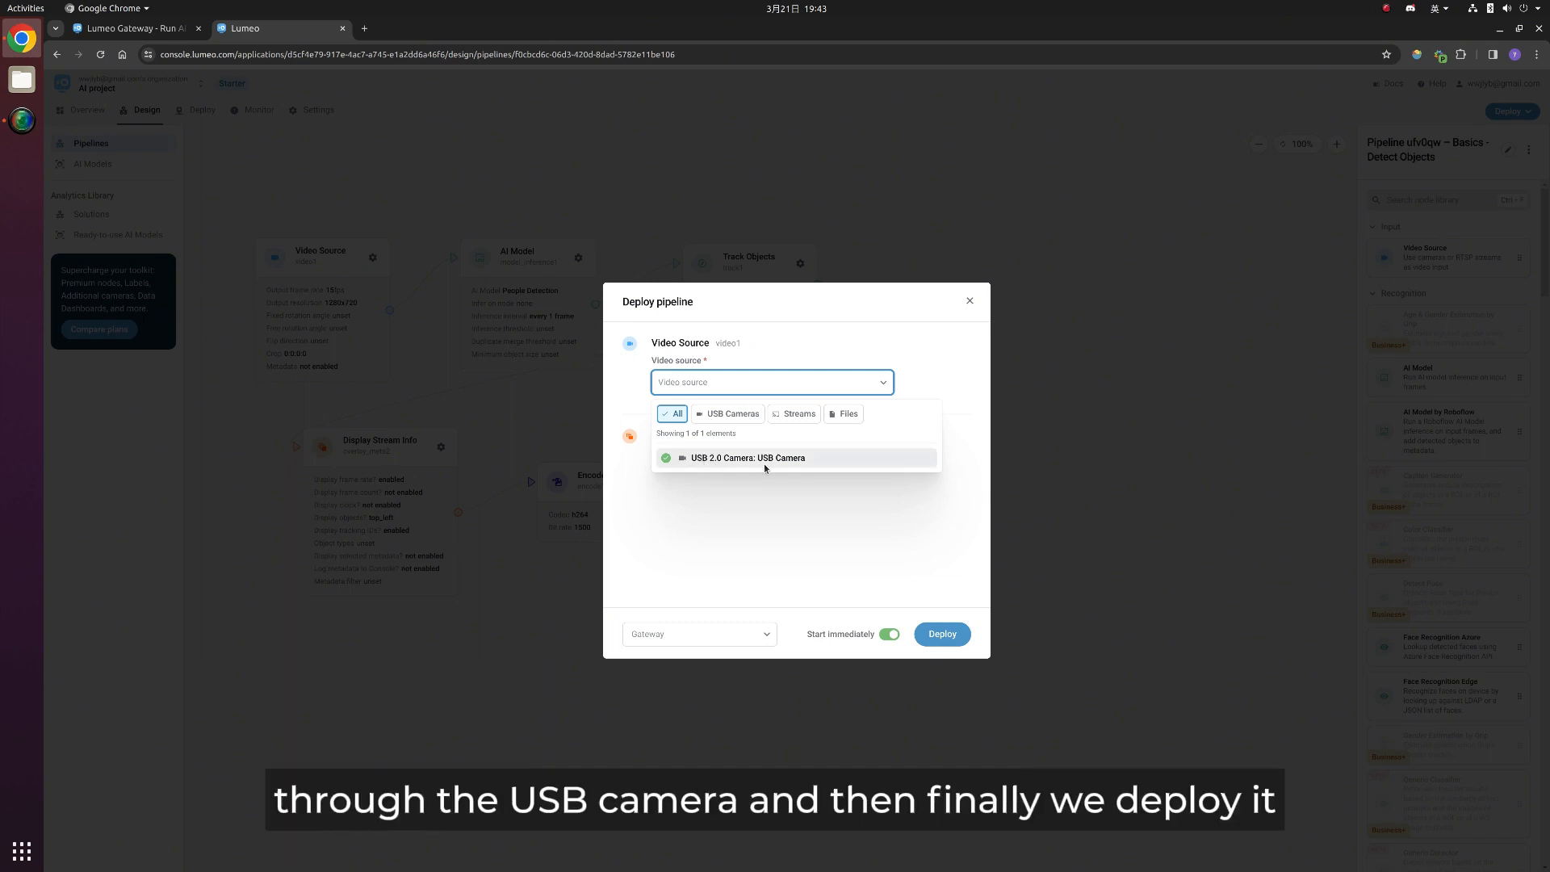
click(749, 458)
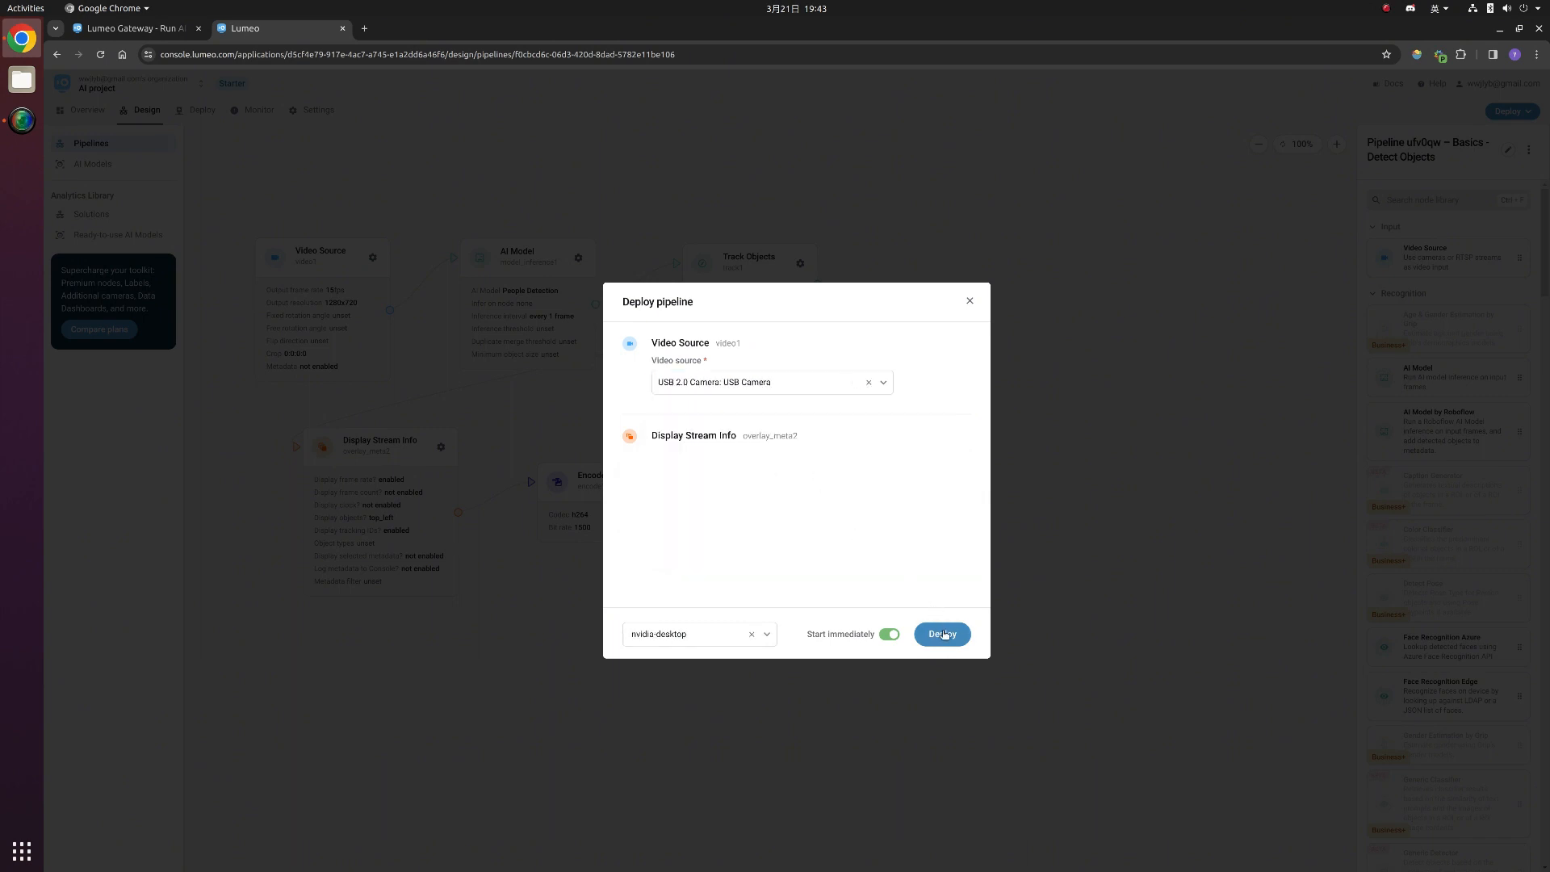
click(940, 634)
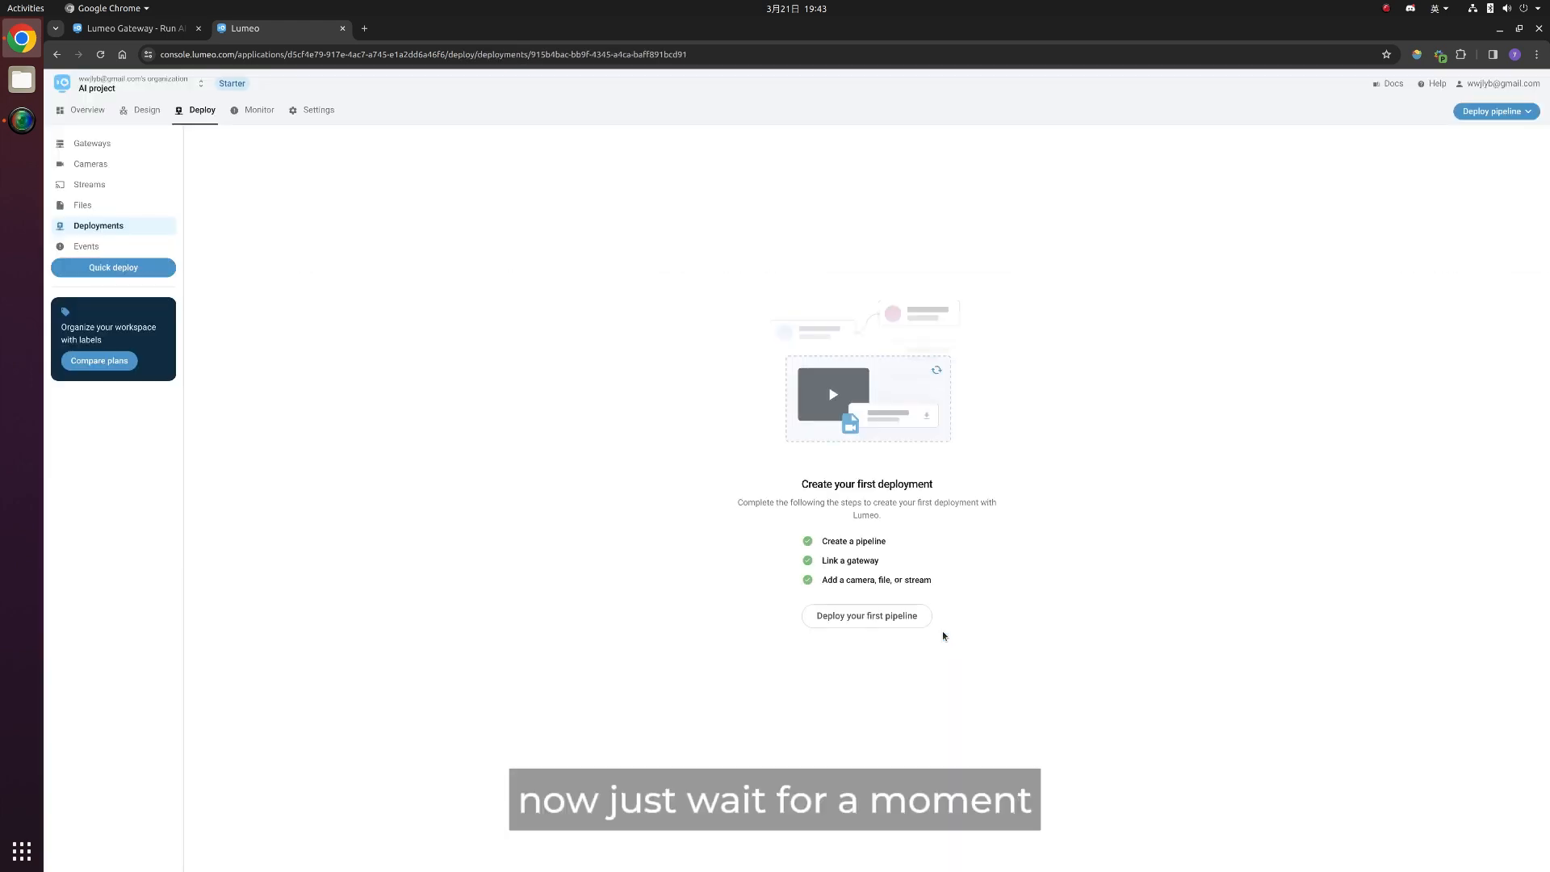
click(866, 616)
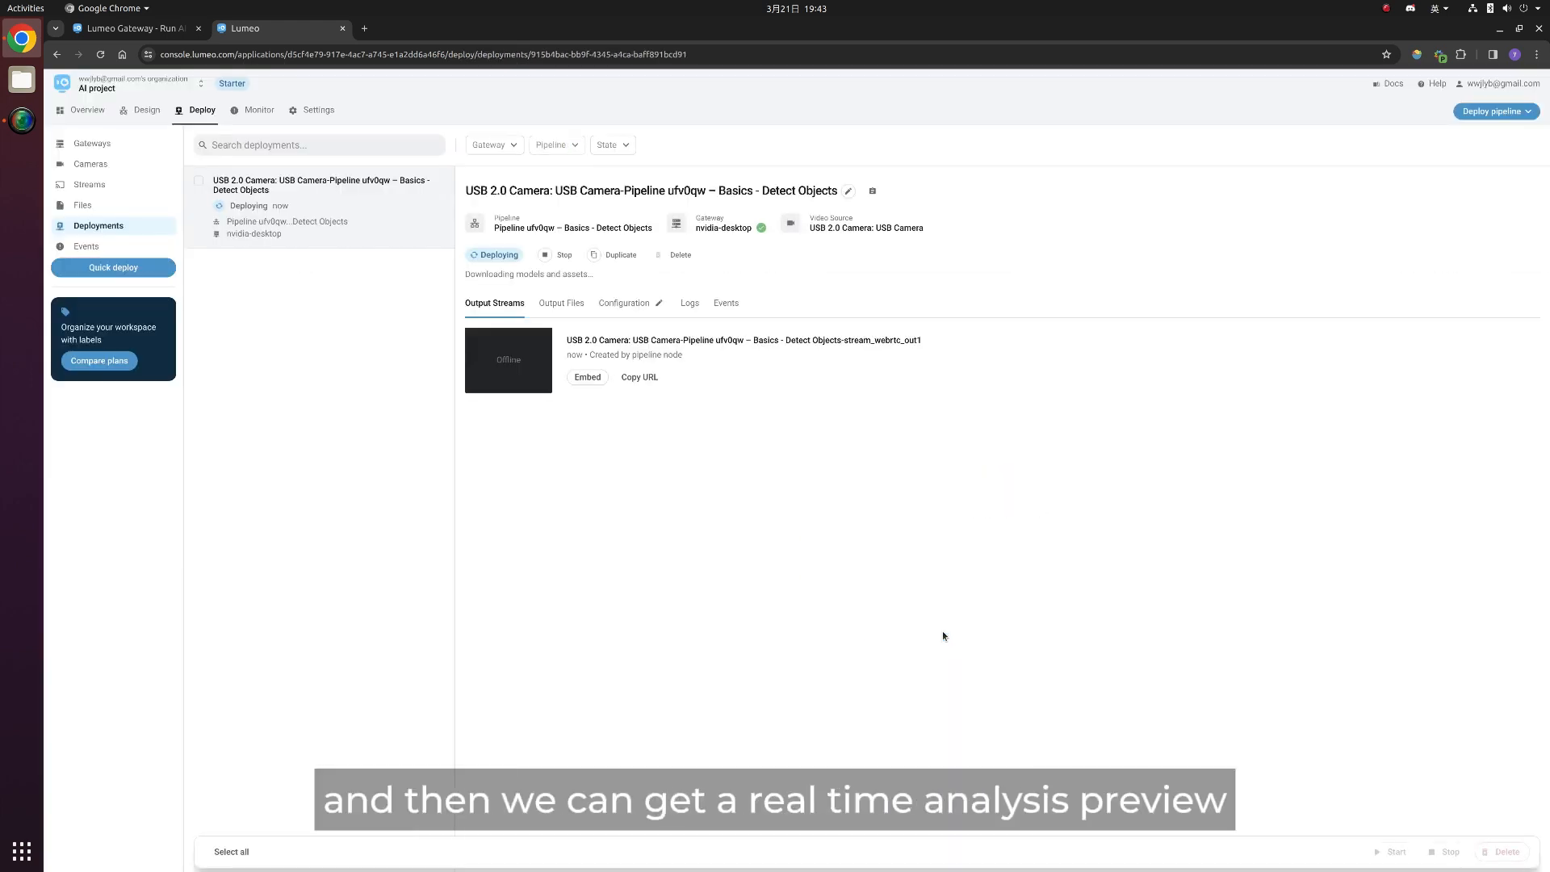